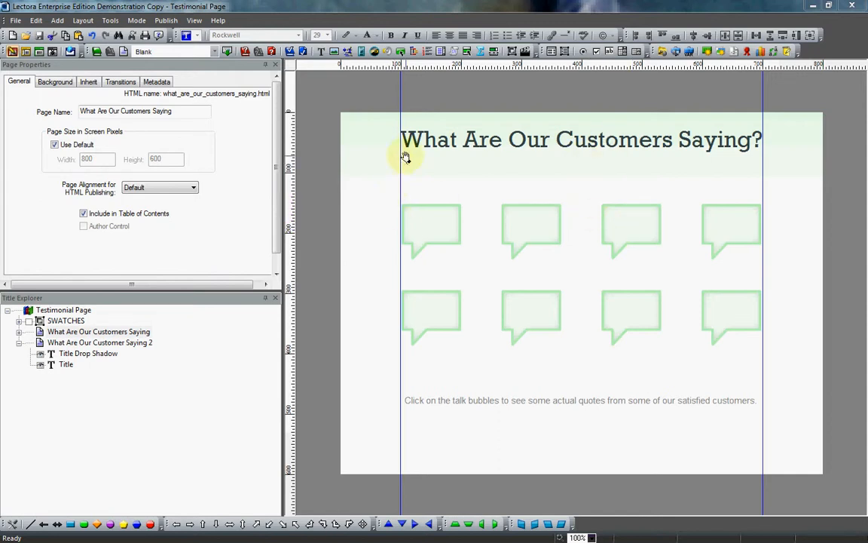
pyautogui.moveTo(397, 121)
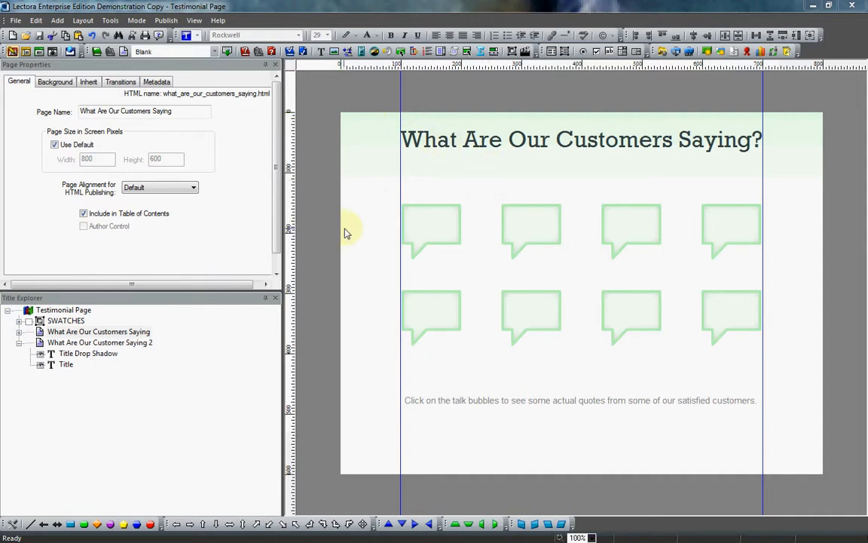
pyautogui.moveTo(429, 228)
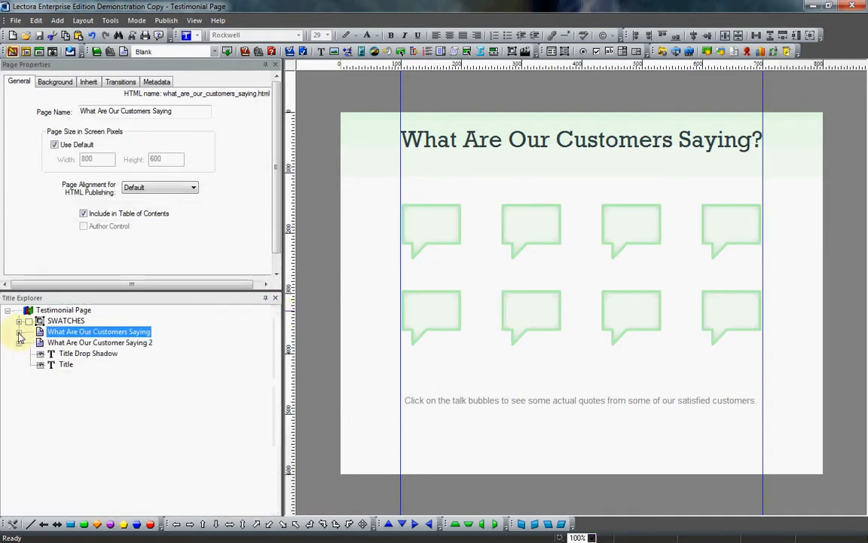
# Step: Select the 'What Are Our Customers Saying' page and expand it to show the Talk Bubble Buttons and Texts groups
pyautogui.click(110, 21)
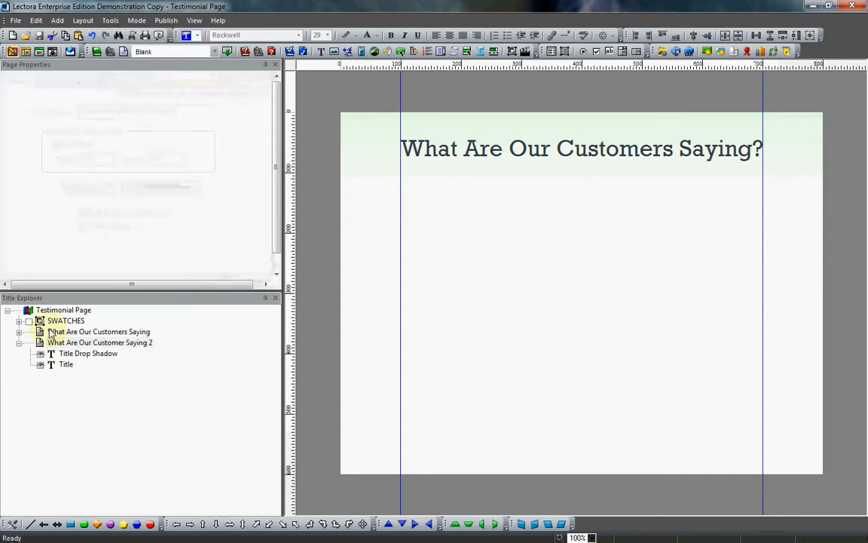
pyautogui.click(98, 332)
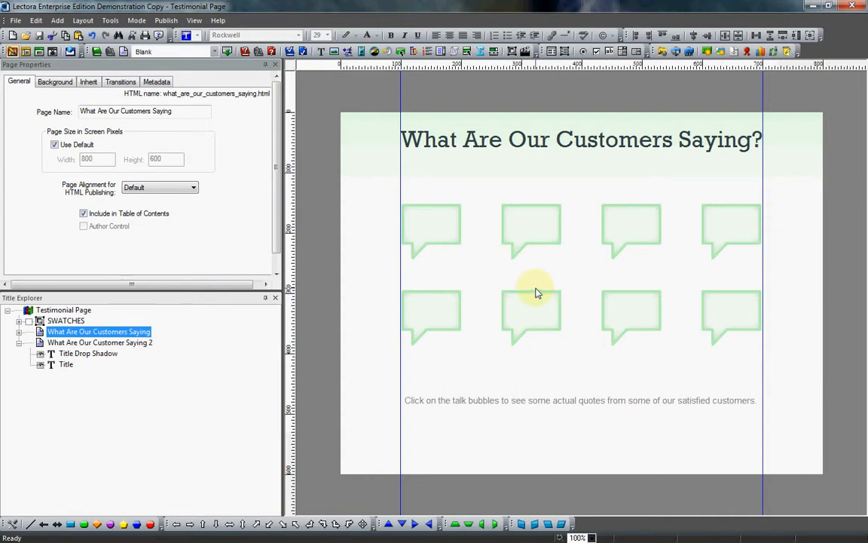
pyautogui.moveTo(679, 169)
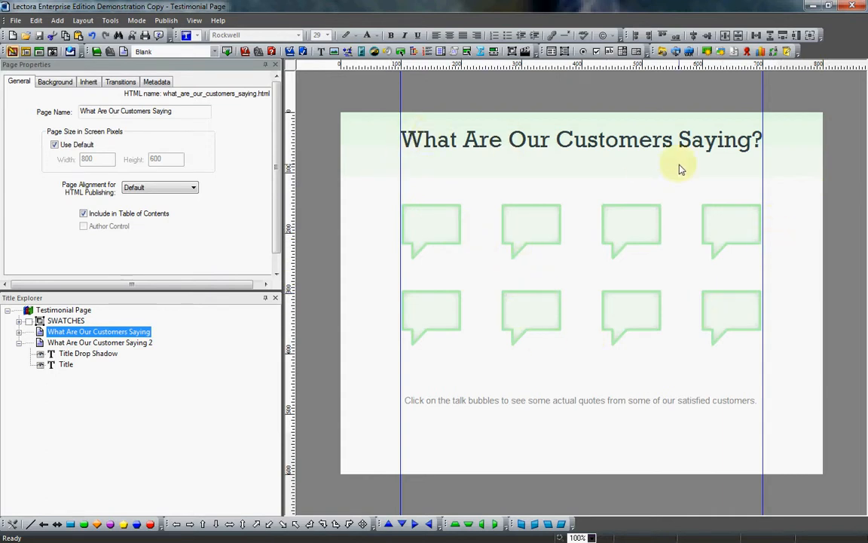
pyautogui.moveTo(799, 168)
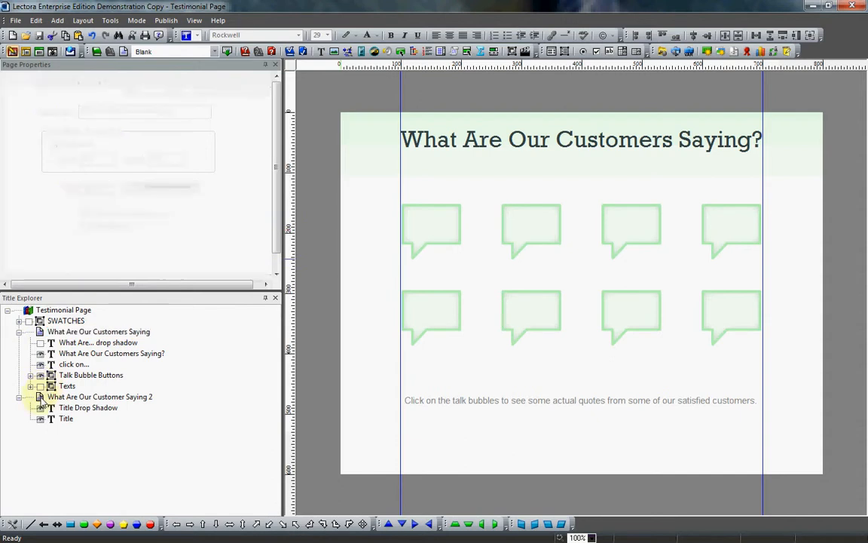
pyautogui.click(100, 396)
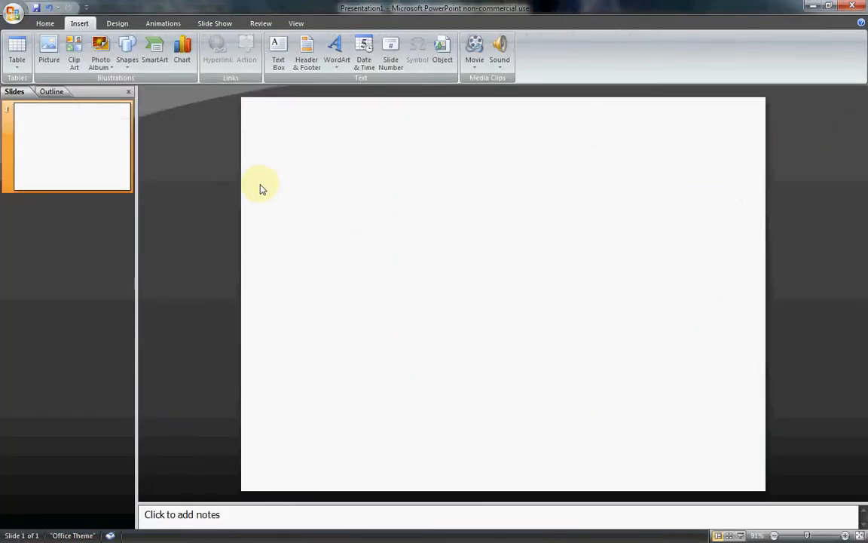
pyautogui.moveTo(294, 190)
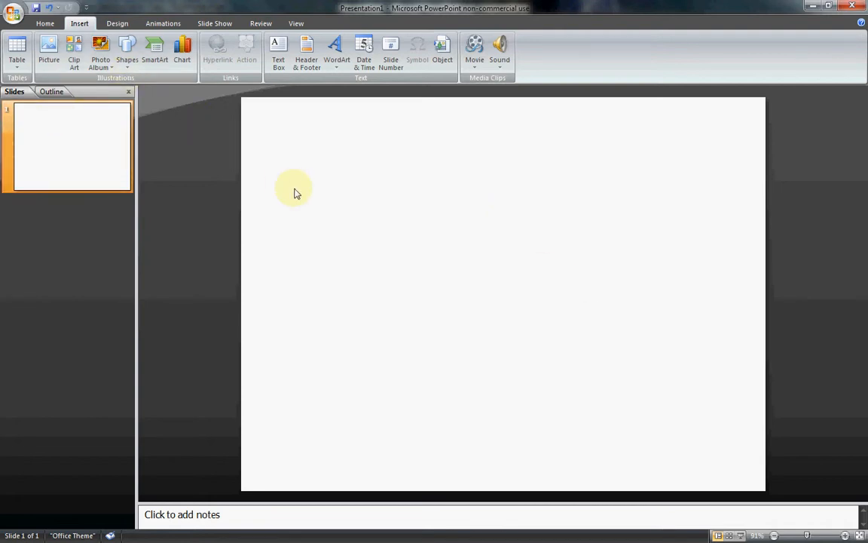
pyautogui.moveTo(177, 139)
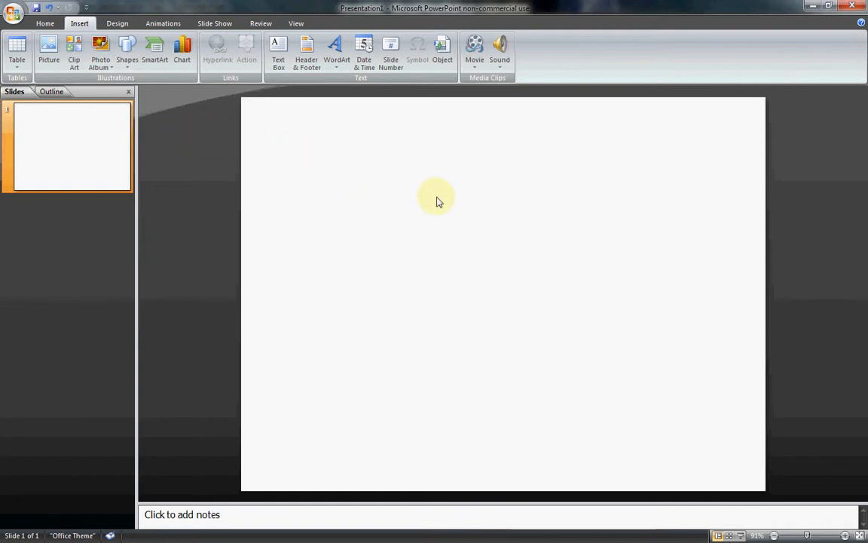
pyautogui.moveTo(100, 52)
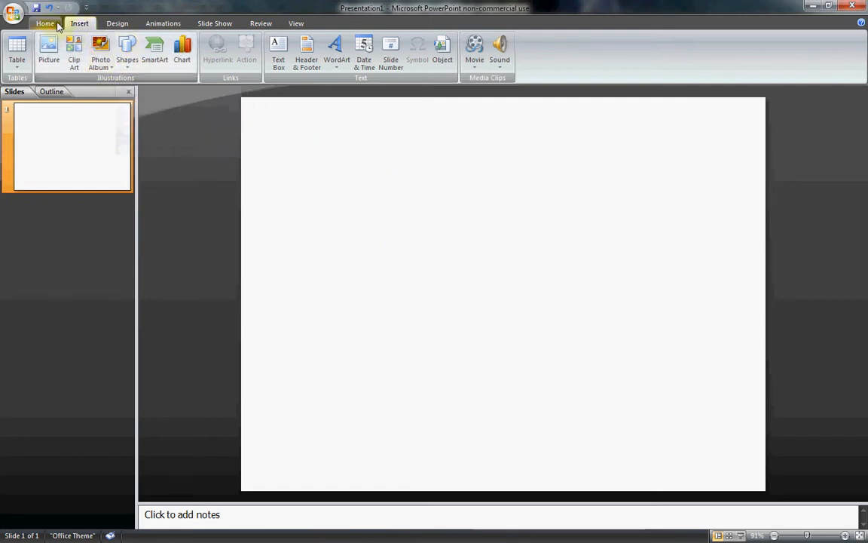
pyautogui.moveTo(127, 49)
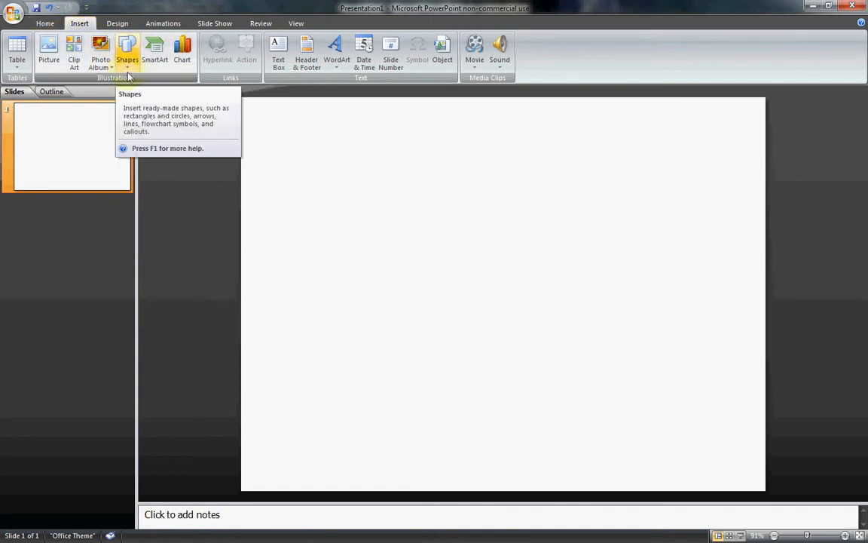
# Step: Open PowerPoint's Shapes gallery from the Insert tab
pyautogui.click(126, 53)
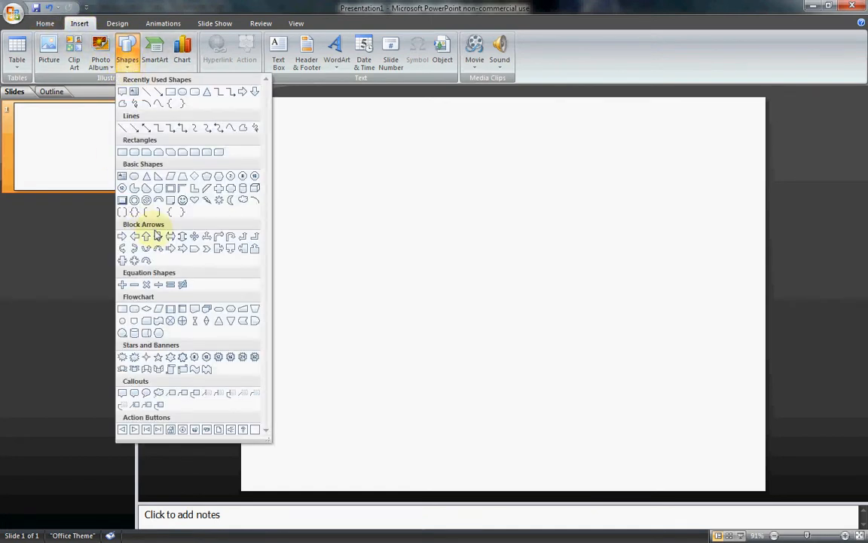
pyautogui.moveTo(132, 398)
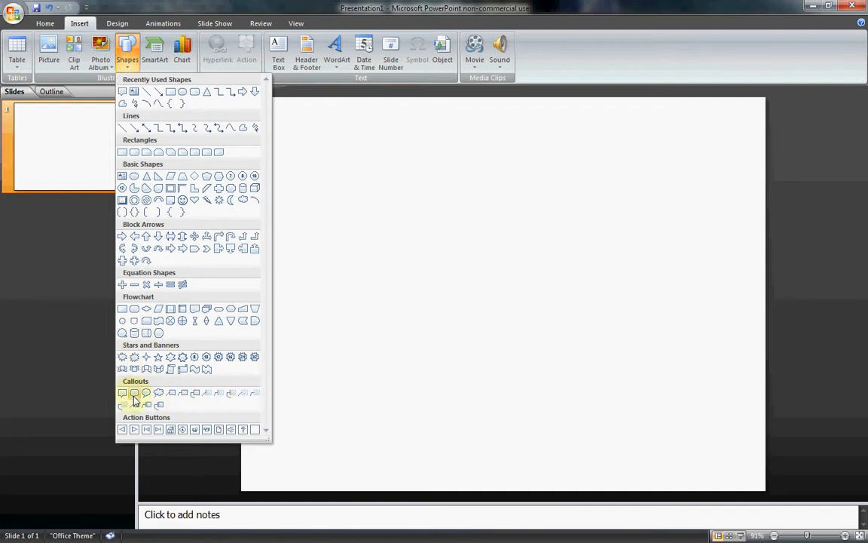
pyautogui.moveTo(122, 393)
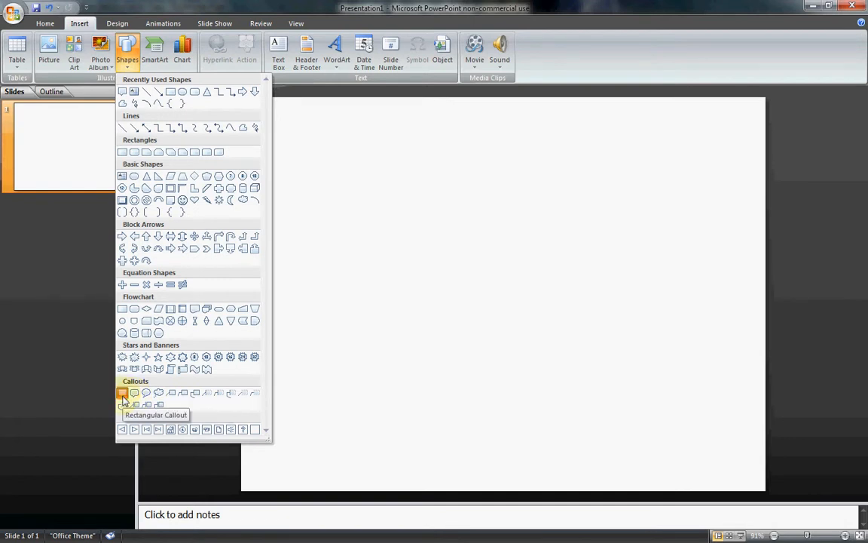
# Step: Draw a Rectangular Callout on the slide and select it
pyautogui.click(122, 393)
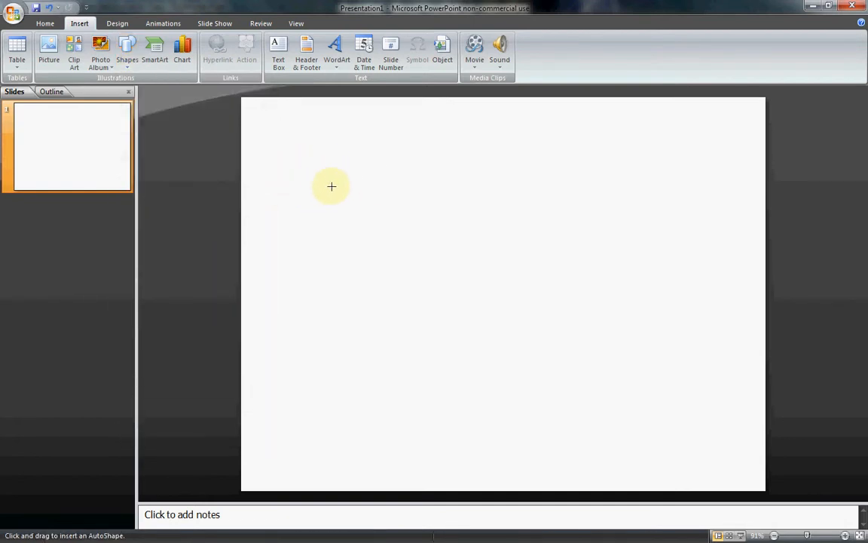
pyautogui.moveTo(332, 186); pyautogui.dragTo(445, 256)
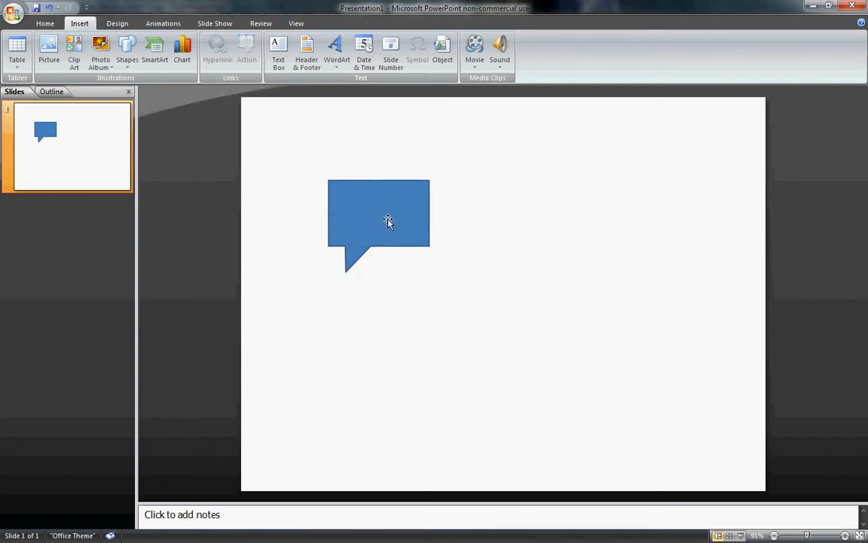
pyautogui.click(377, 222)
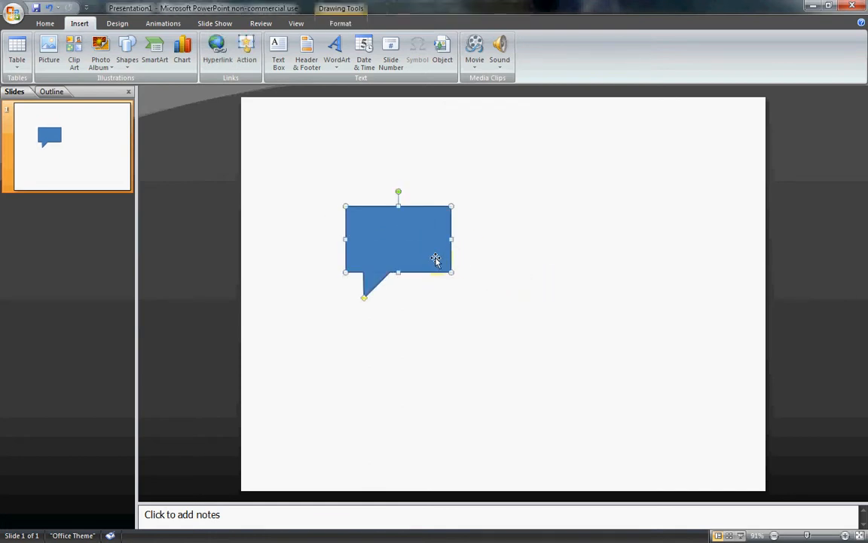
# Step: Give the callout a solid fill of RGB 79, 129, 189, then view its line colour and style
pyautogui.rightClick(436, 261)
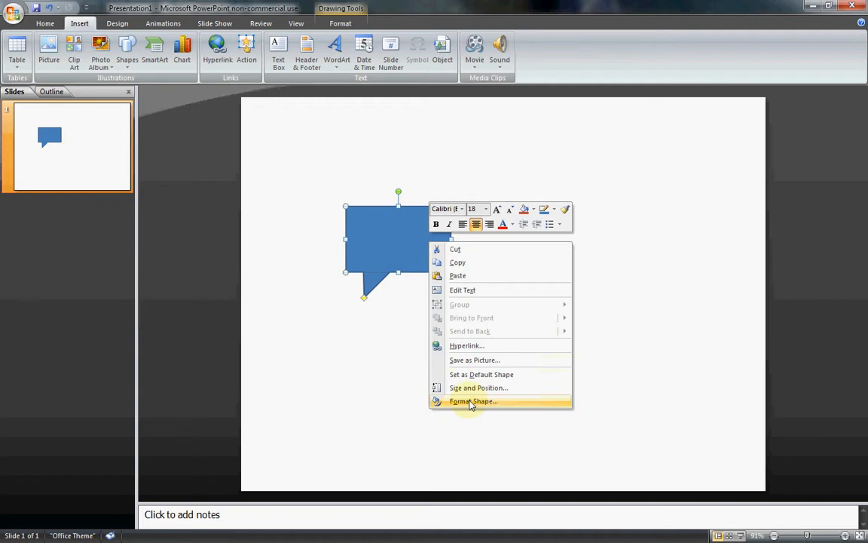
pyautogui.click(473, 401)
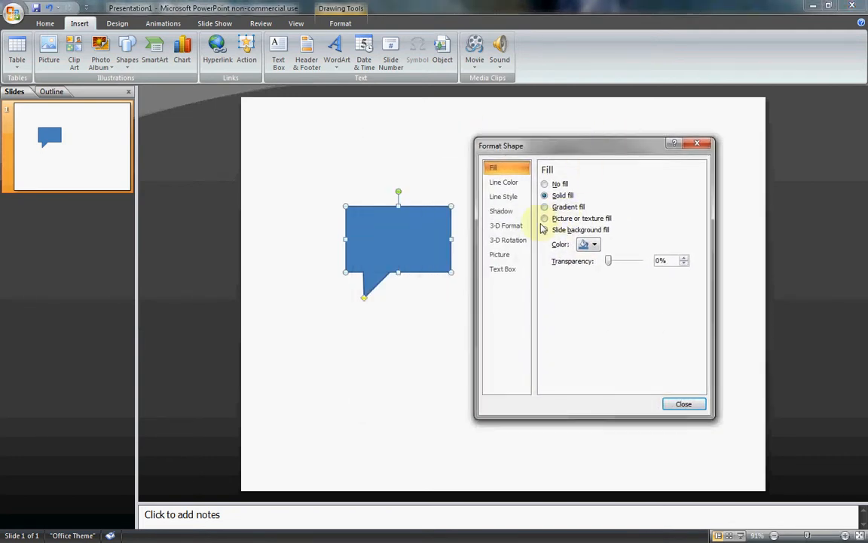
pyautogui.rightClick(413, 247)
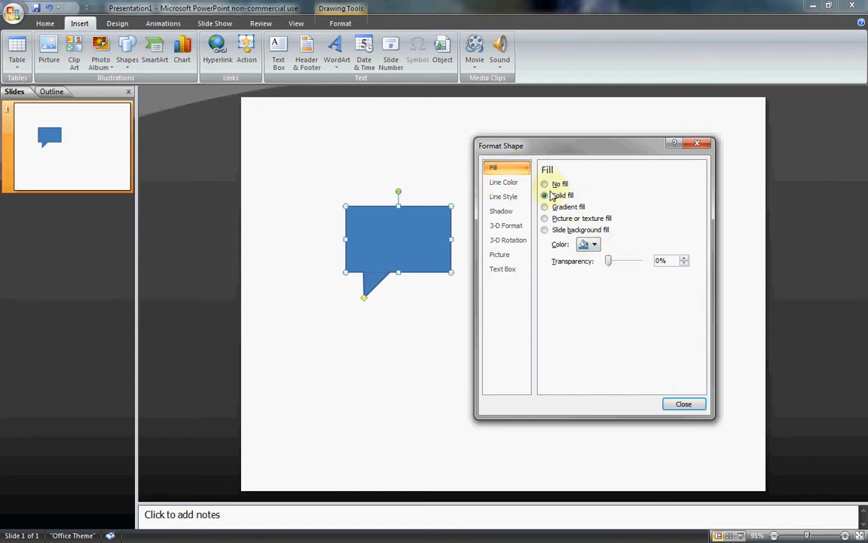
pyautogui.click(545, 196)
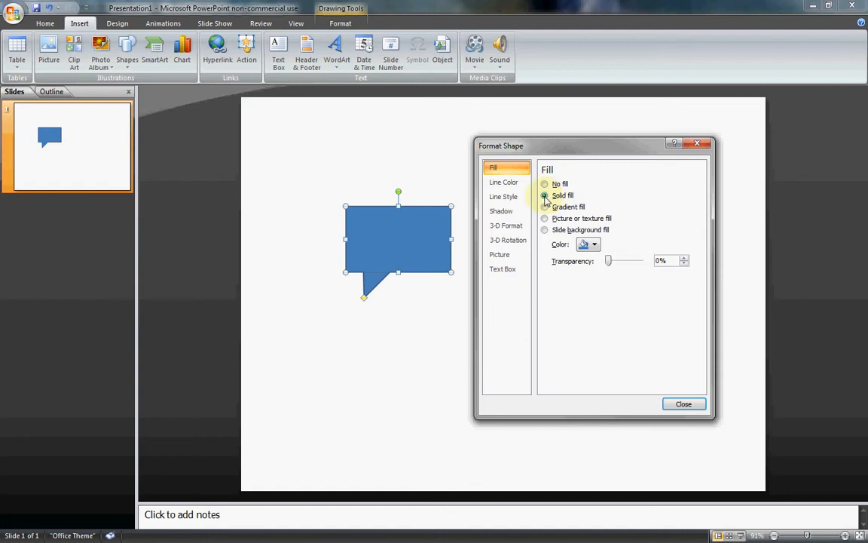
pyautogui.click(595, 244)
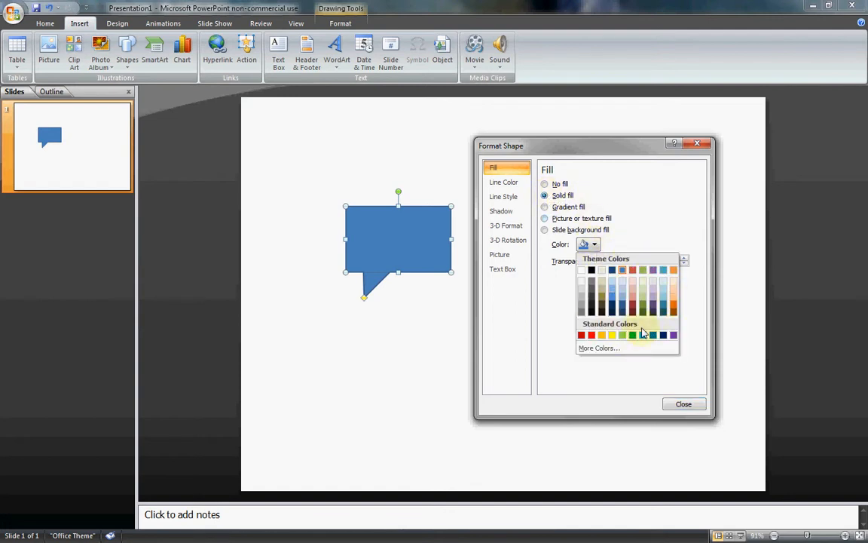
pyautogui.click(598, 348)
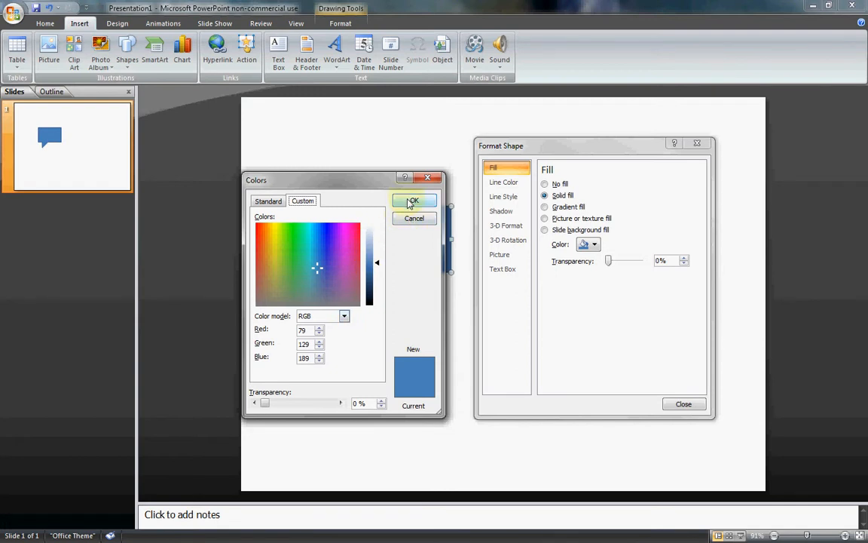
pyautogui.click(413, 200)
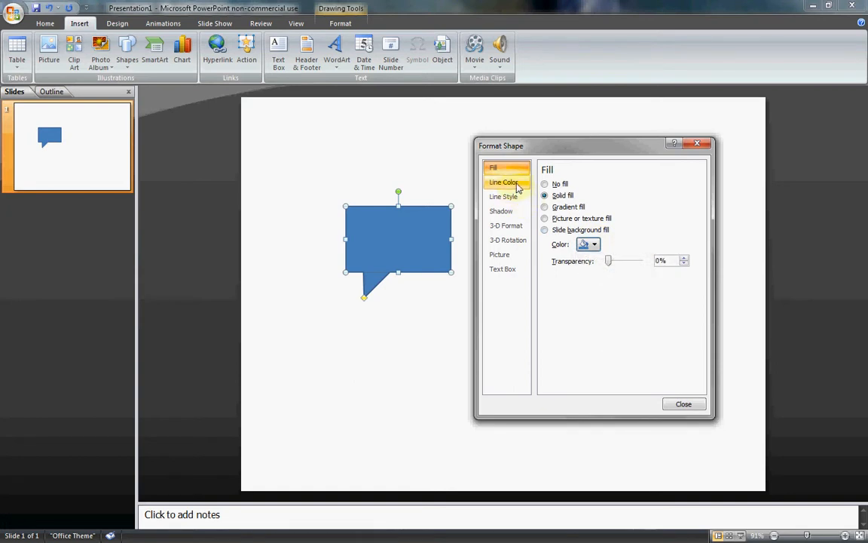
pyautogui.click(504, 182)
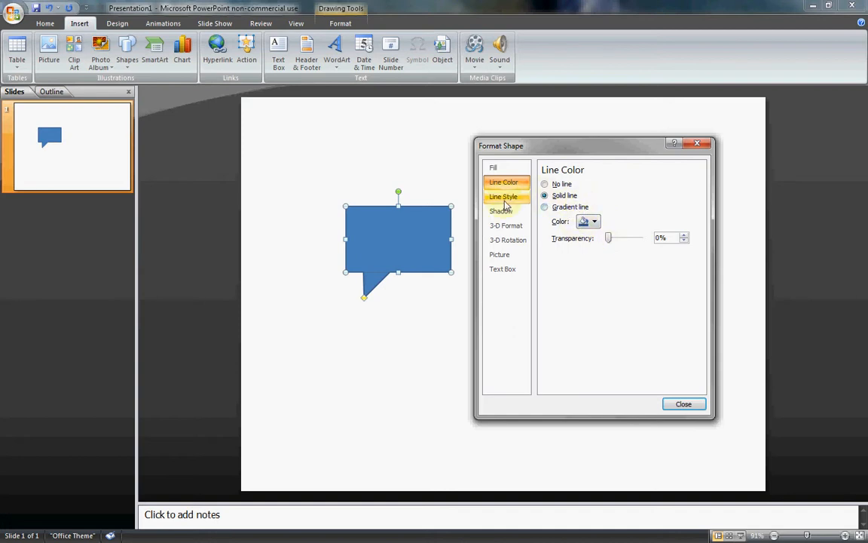
pyautogui.click(682, 403)
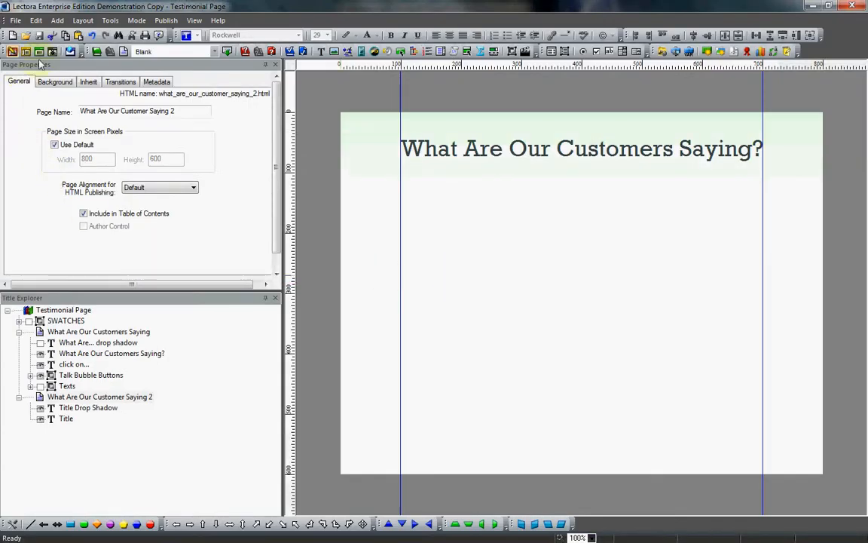
# Step: Preview the finished testimonial page with its eight green talk bubbles
pyautogui.click(99, 331)
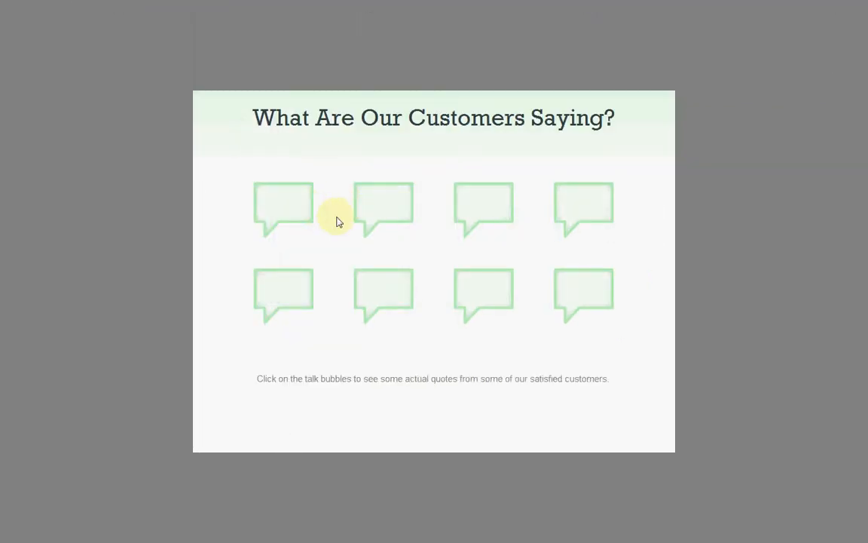
pyautogui.moveTo(328, 219)
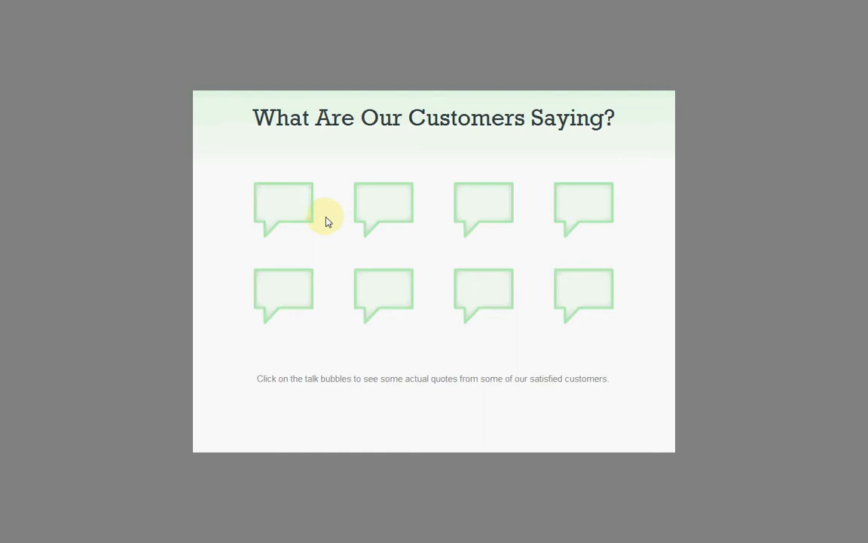
pyautogui.moveTo(284, 214)
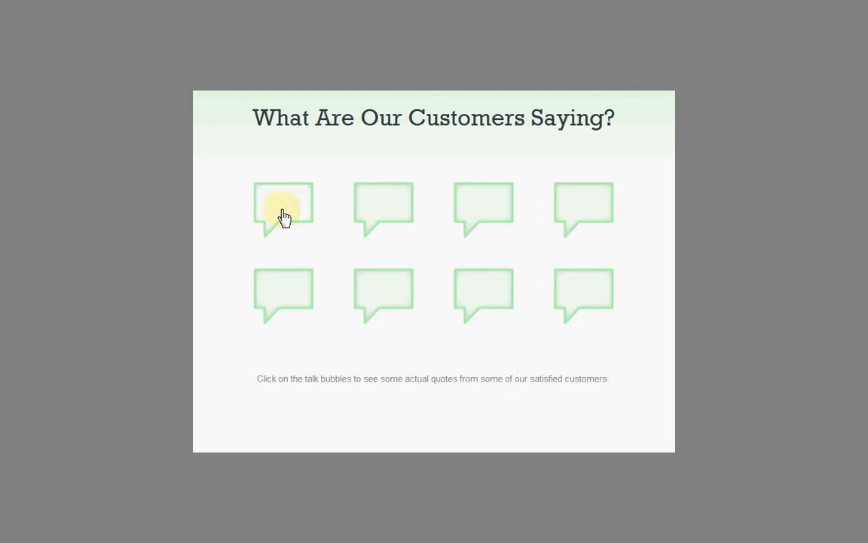
pyautogui.moveTo(331, 214)
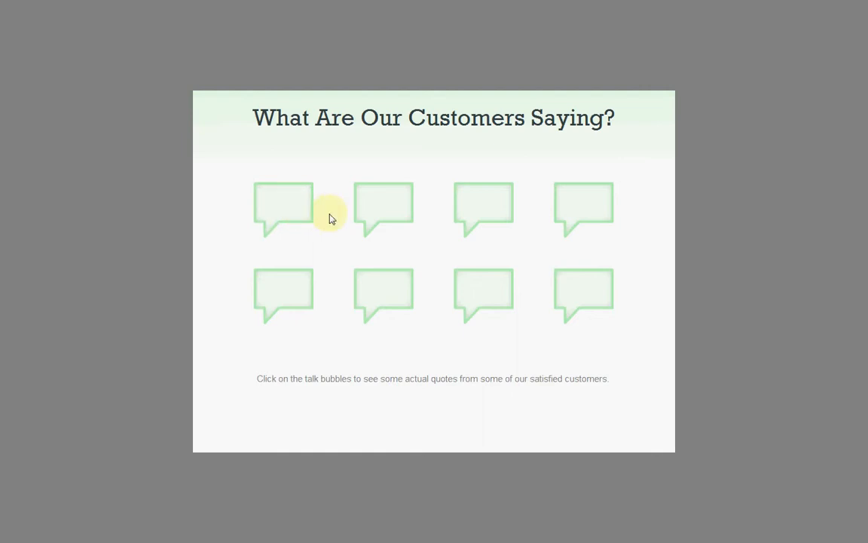
pyautogui.moveTo(734, 306)
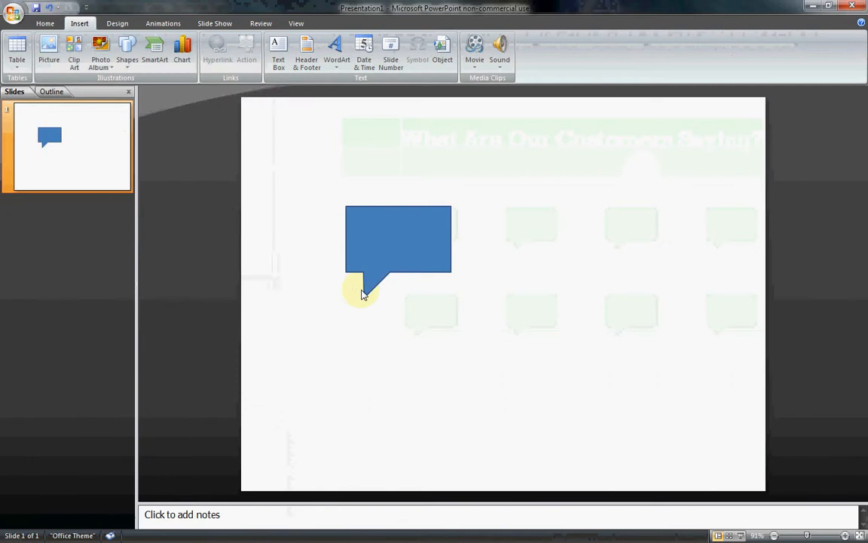
# Step: Duplicate the blue callout and place the copy just to its right
pyautogui.click(398, 241)
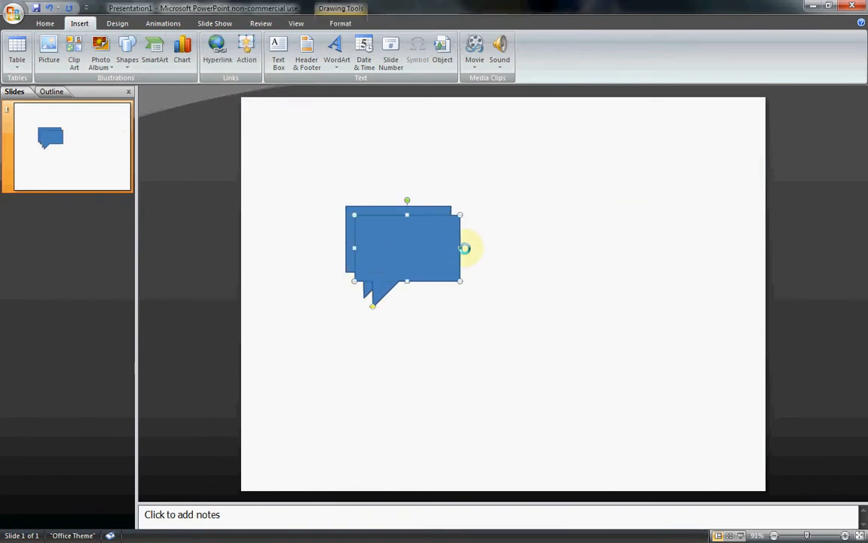
pyautogui.moveTo(407, 247); pyautogui.dragTo(539, 241)
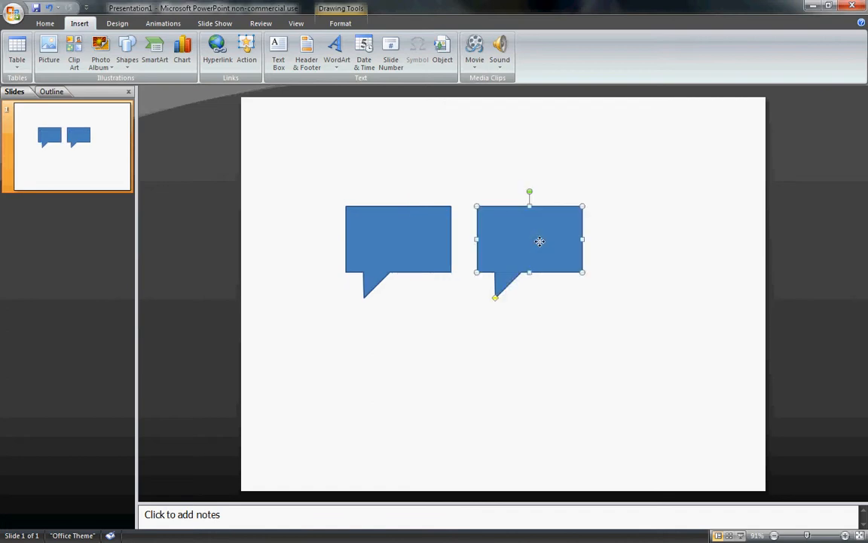
pyautogui.moveTo(540, 241); pyautogui.dragTo(553, 255)
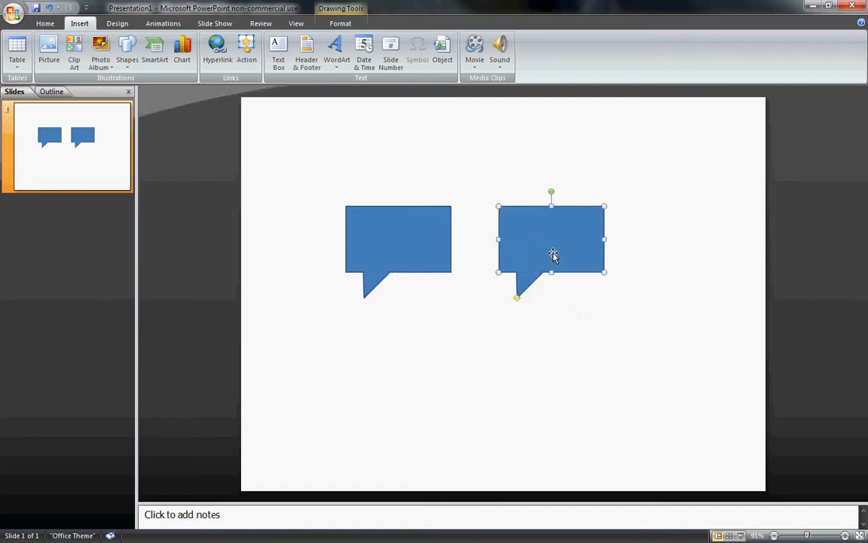
pyautogui.rightClick(552, 253)
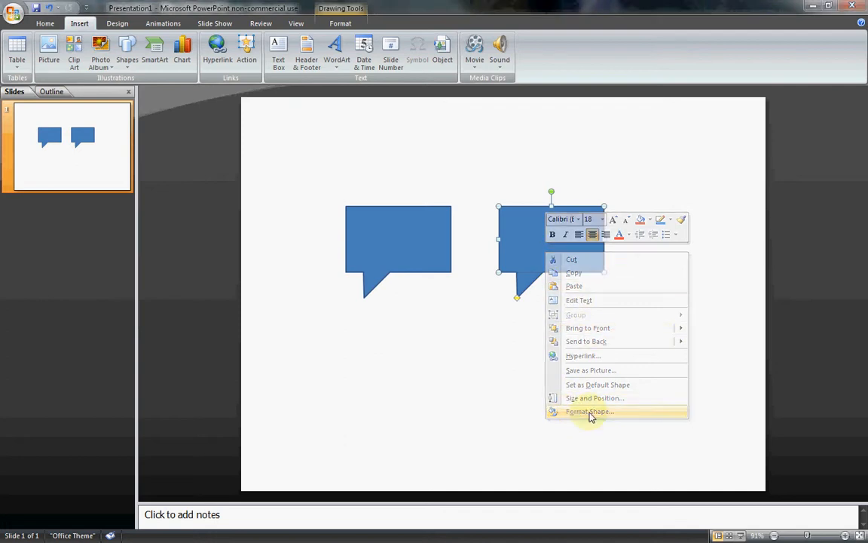
# Step: Give the copied bubble a white fill, leaving its blue outline
pyautogui.click(590, 411)
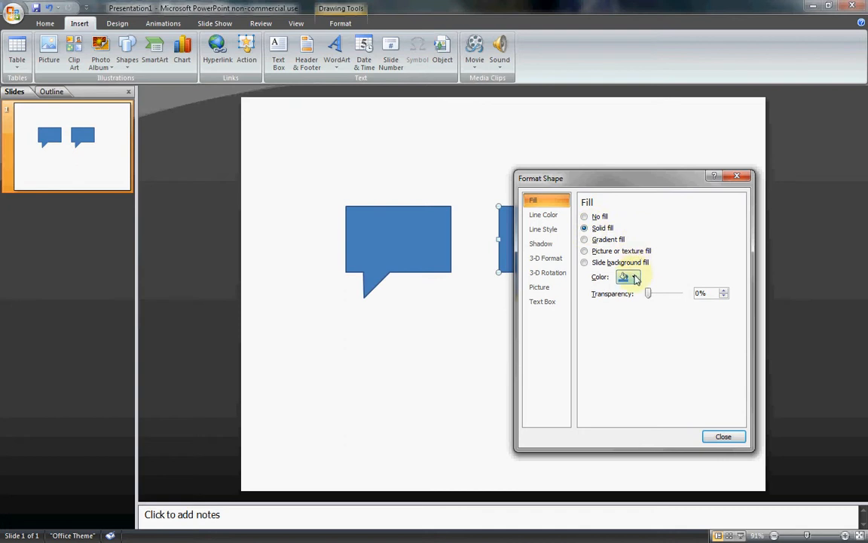
pyautogui.click(634, 276)
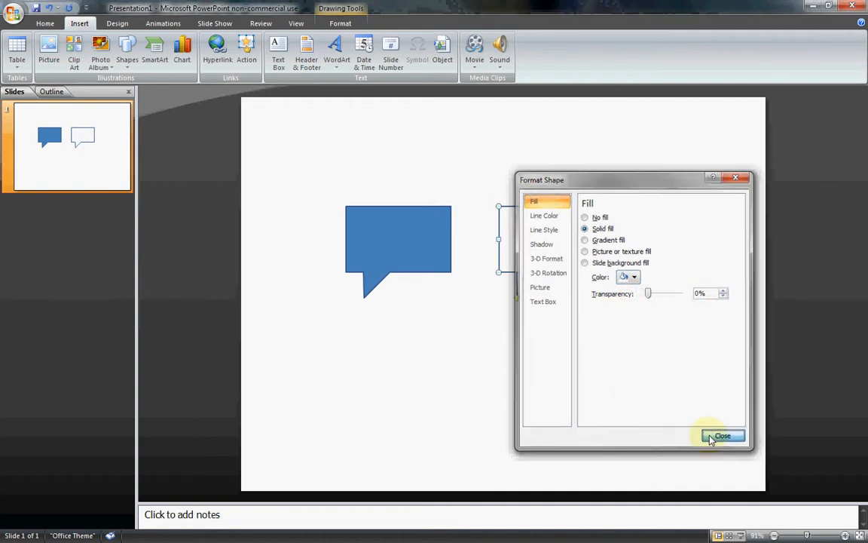
pyautogui.click(721, 436)
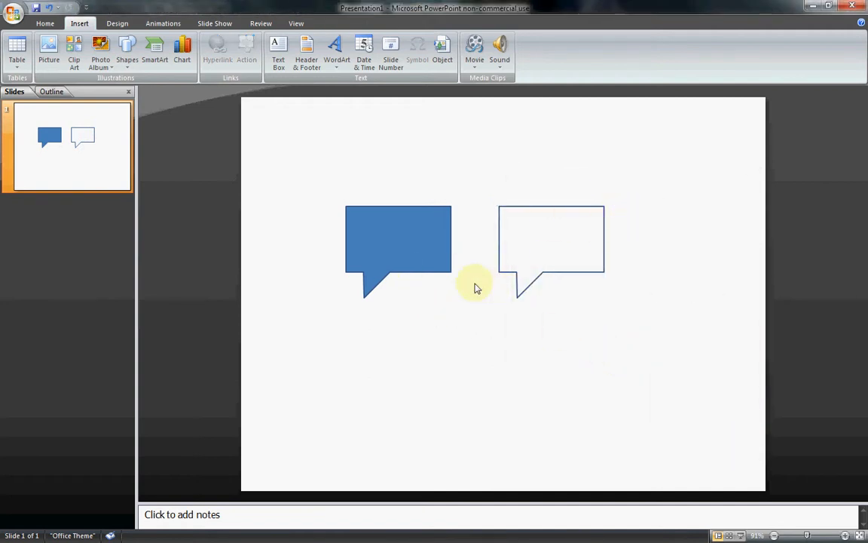
# Step: Give the original bubble a lighter blue fill
pyautogui.click(398, 251)
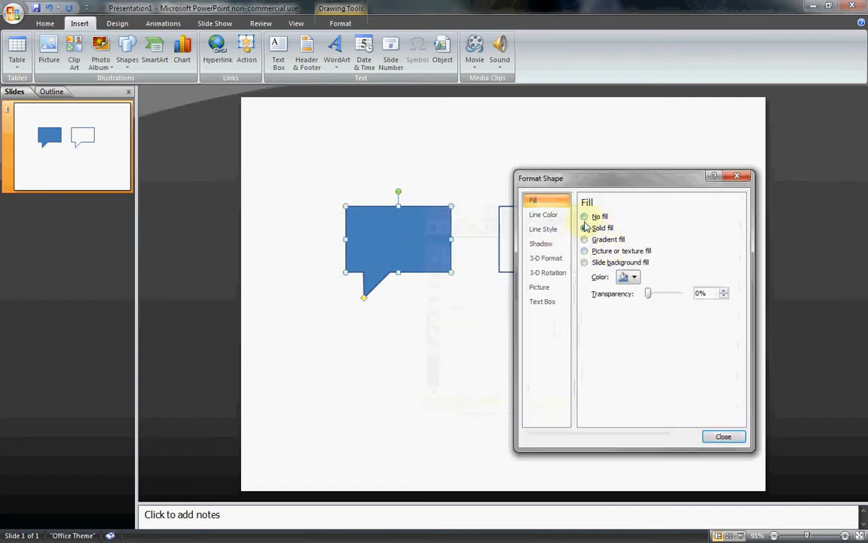
pyautogui.click(635, 277)
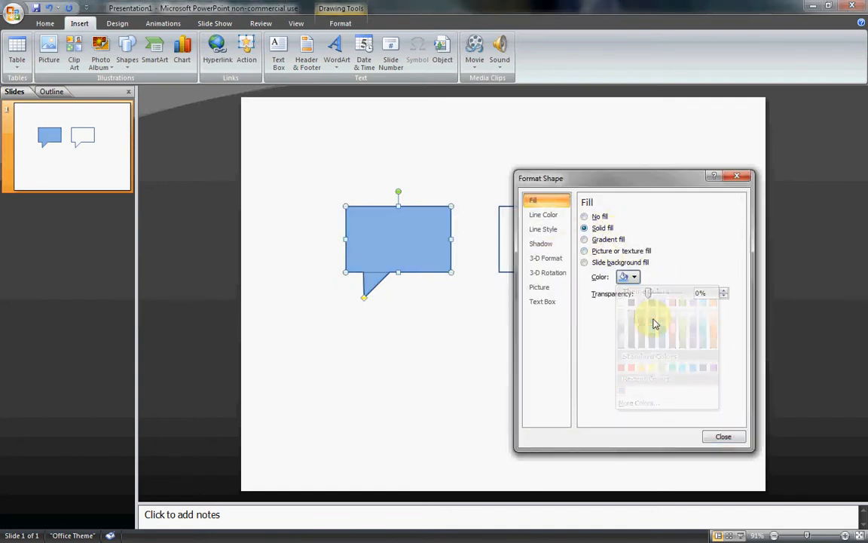
pyautogui.click(634, 277)
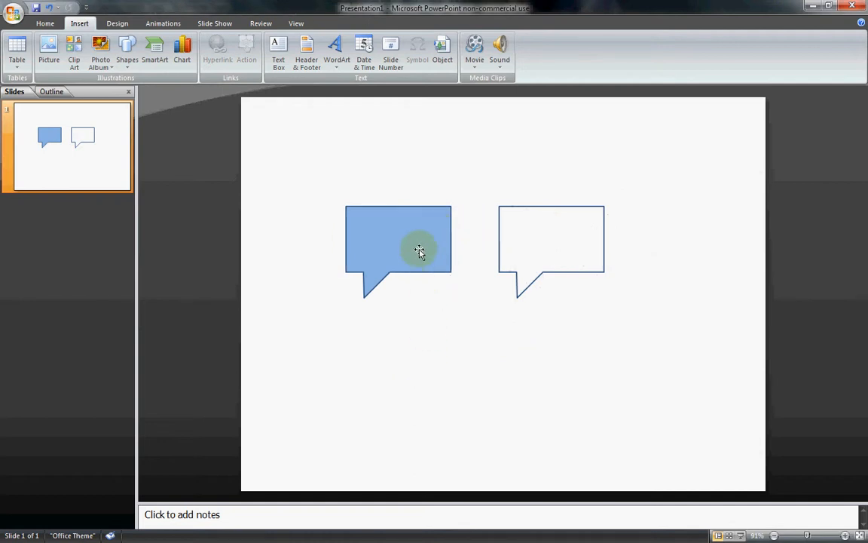
pyautogui.moveTo(357, 226)
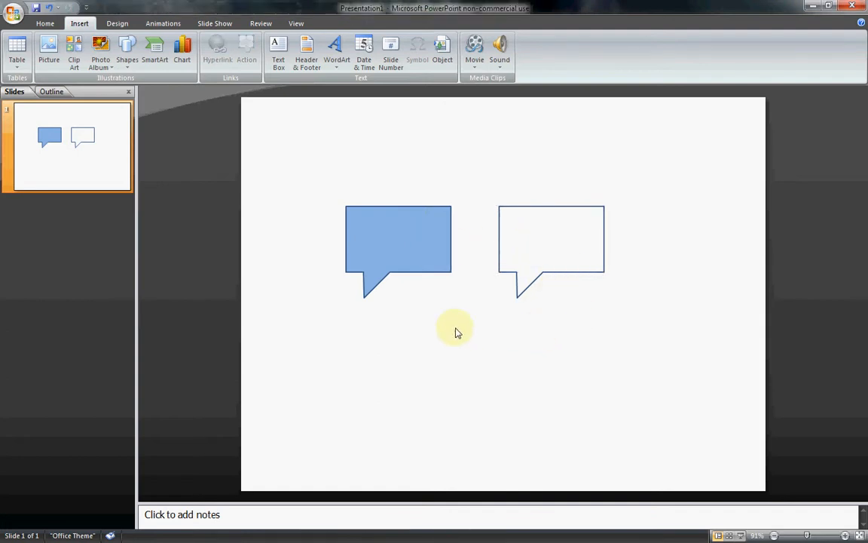
# Step: Resize the light blue and white callouts to matching smaller sizes, side by side
pyautogui.click(398, 248)
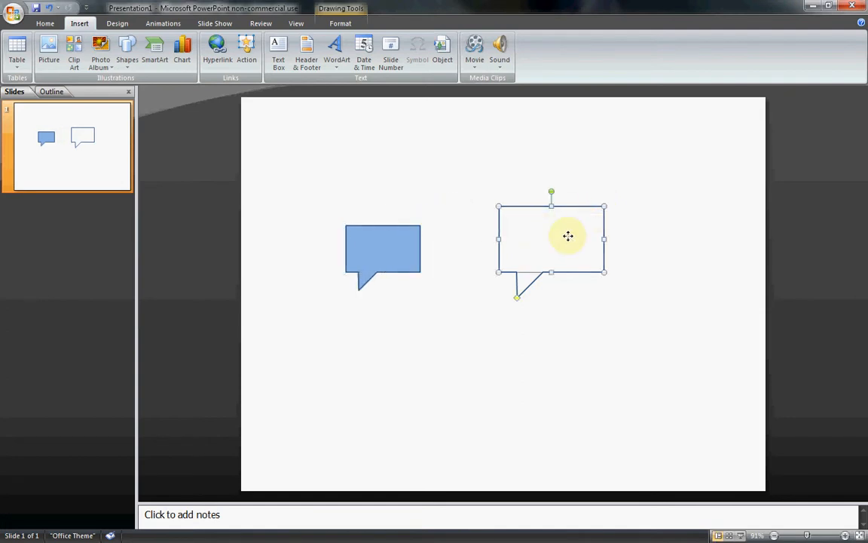
pyautogui.moveTo(568, 236); pyautogui.dragTo(541, 249)
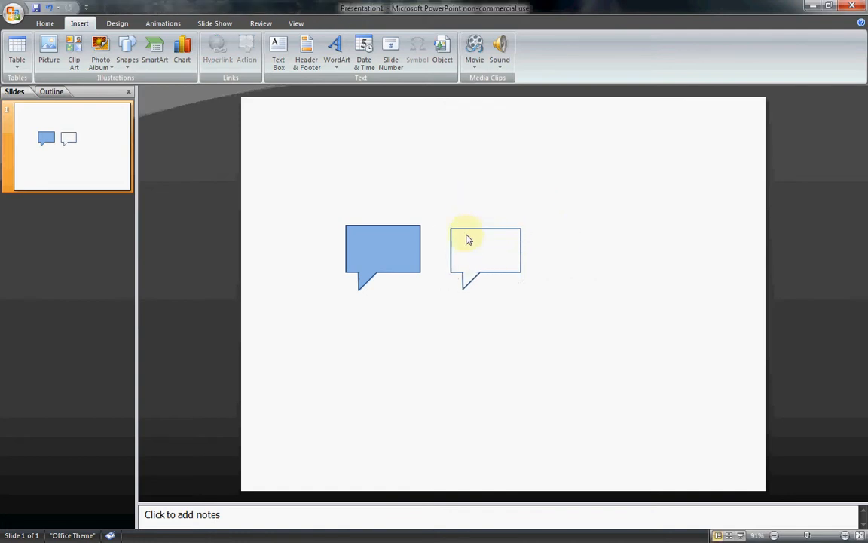
pyautogui.click(485, 253)
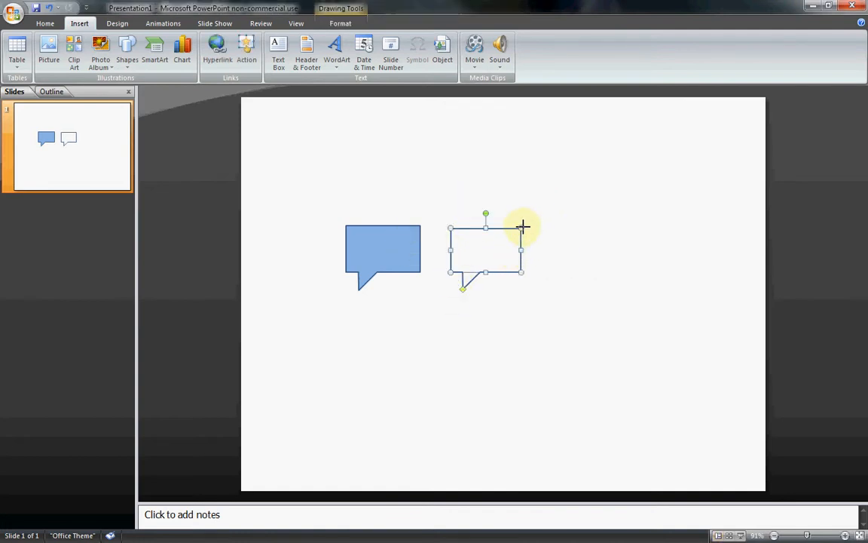
pyautogui.click(410, 263)
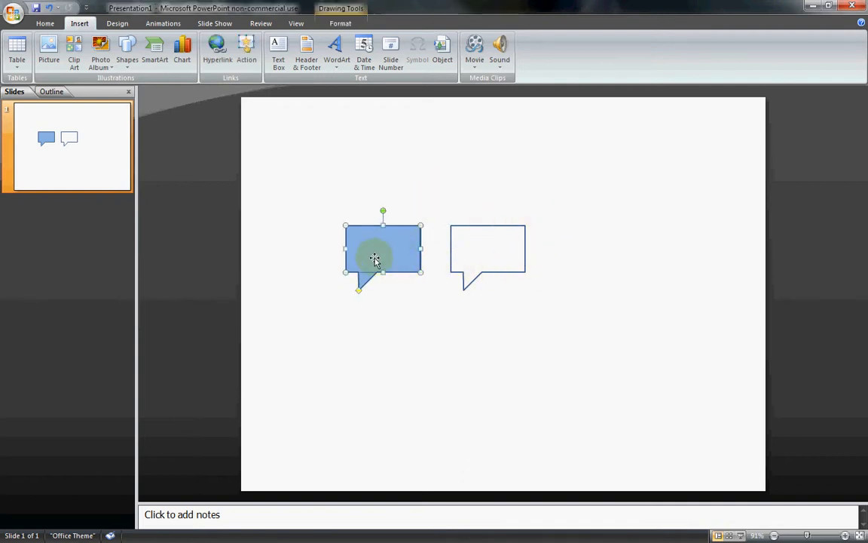
# Step: Choose Save as Picture for the light blue bubble, confirm PNG type, and cancel
pyautogui.rightClick(376, 260)
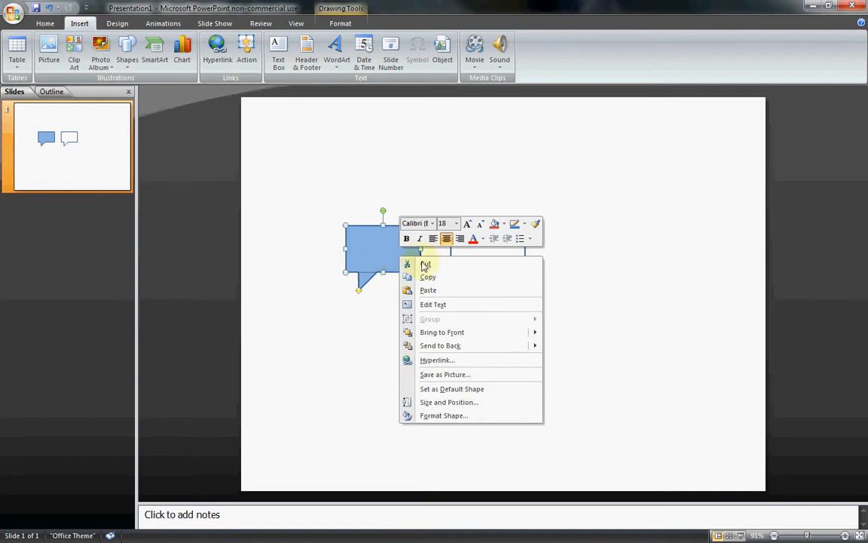
pyautogui.moveTo(491, 375)
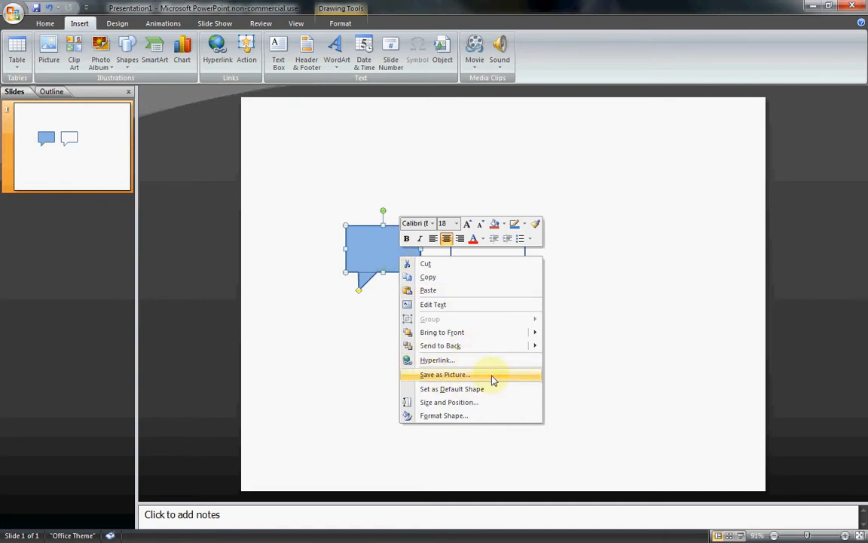
pyautogui.moveTo(367, 245)
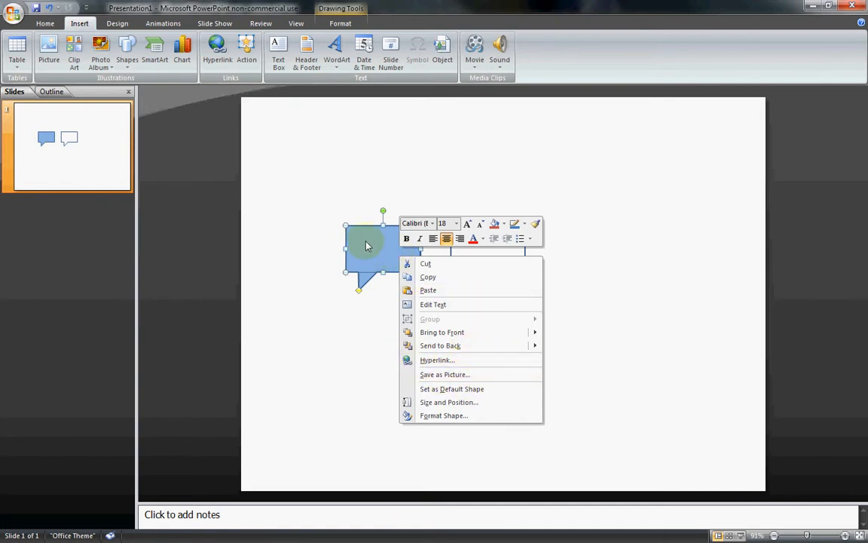
pyautogui.moveTo(441, 389)
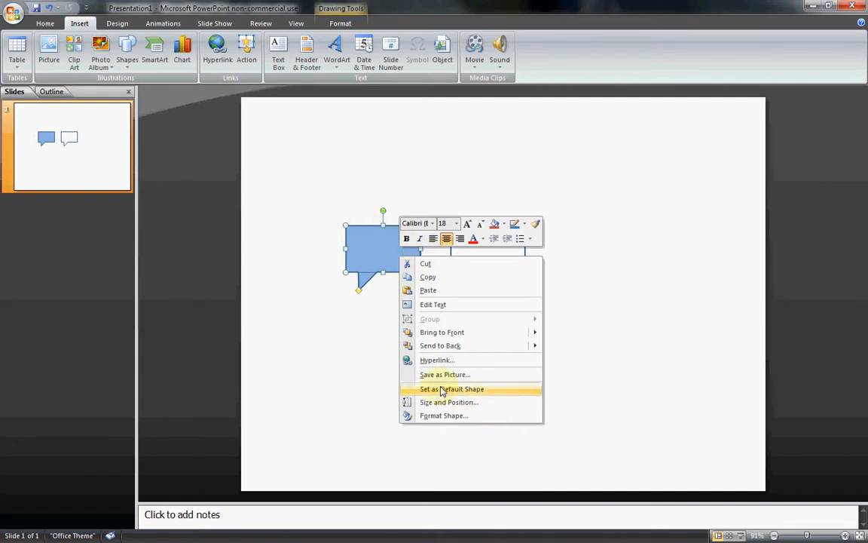
pyautogui.moveTo(444, 374)
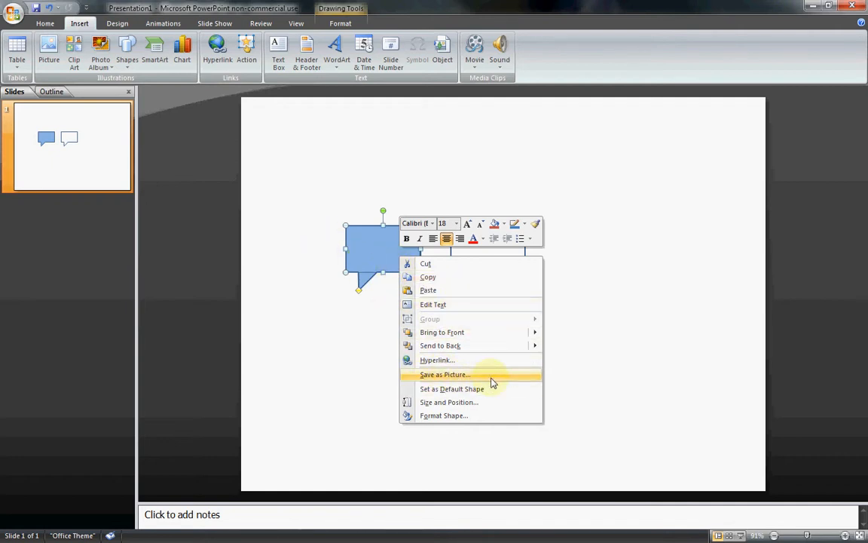
pyautogui.click(445, 375)
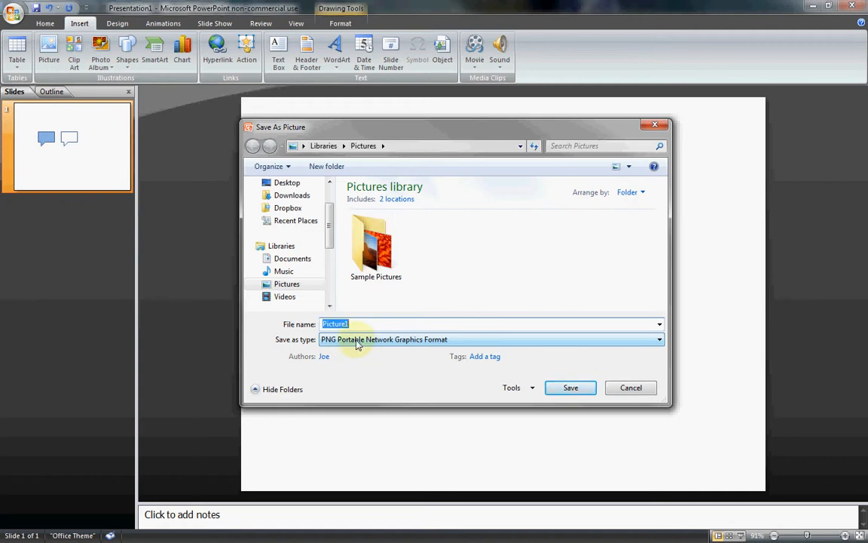
pyautogui.click(657, 339)
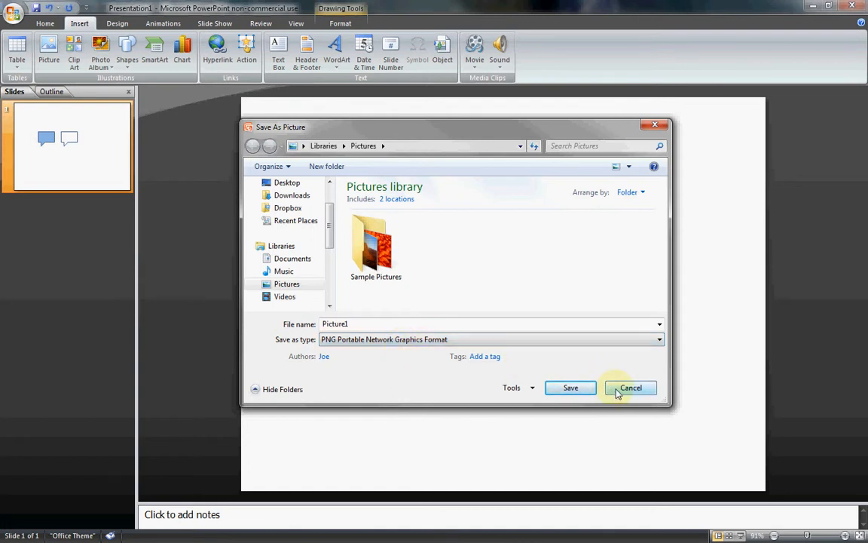
pyautogui.click(631, 387)
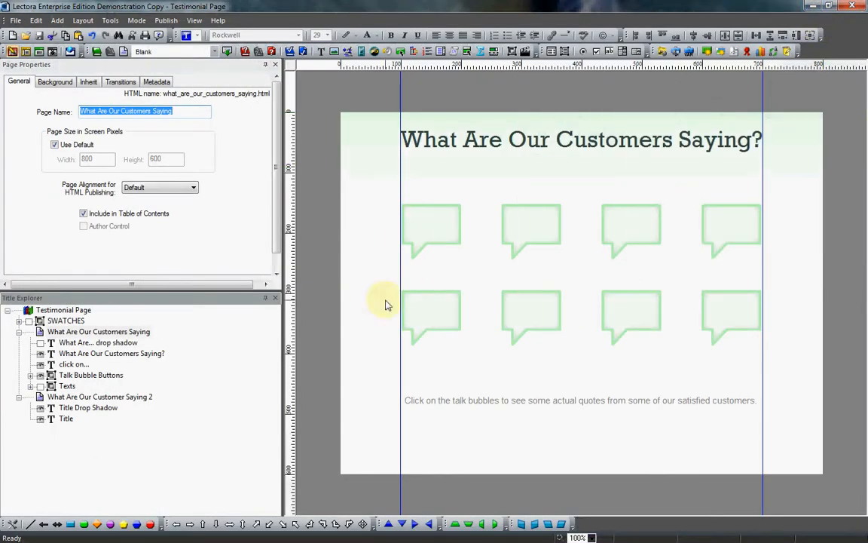
# Step: Select the 'What Are Our Customer Saying 2' page and insert a button via the Add menu
pyautogui.click(98, 396)
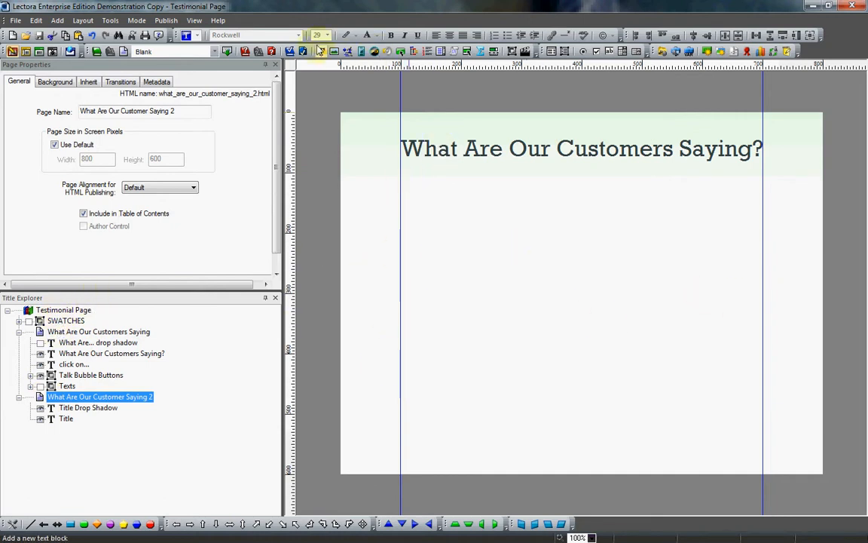
pyautogui.moveTo(400, 52)
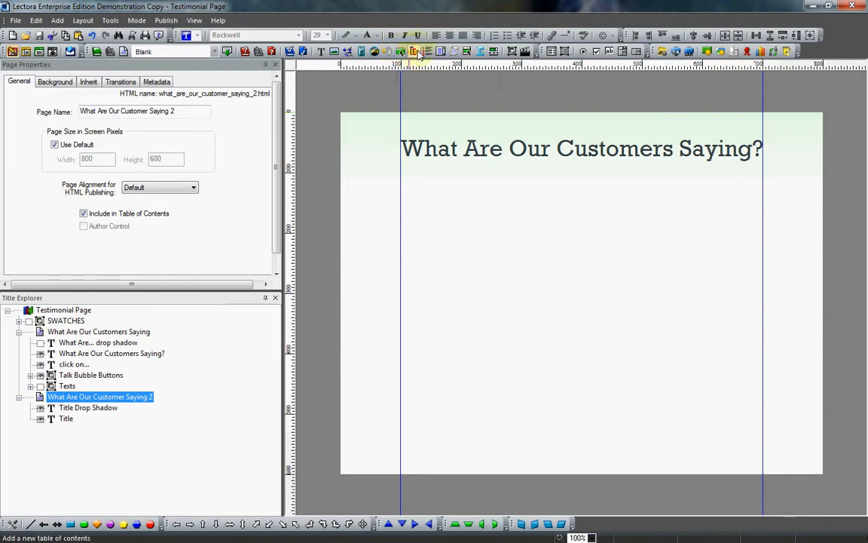
pyautogui.moveTo(83, 20)
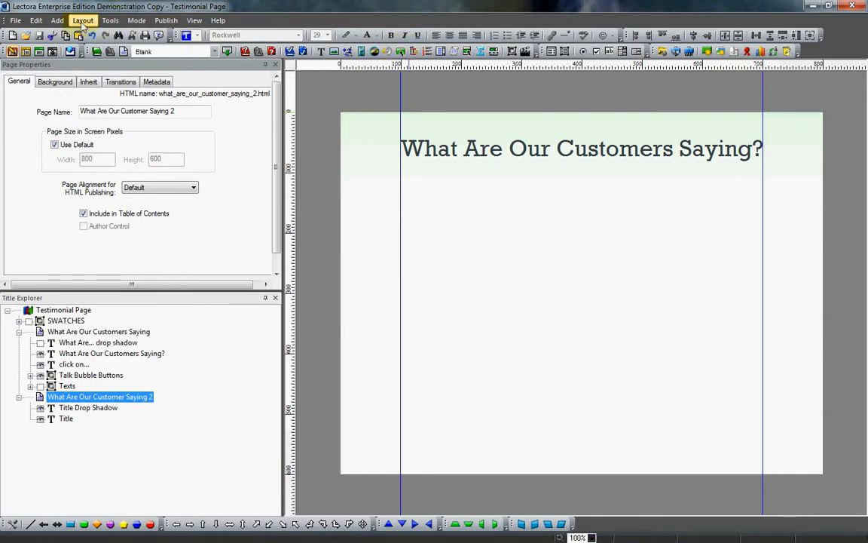
pyautogui.click(56, 20)
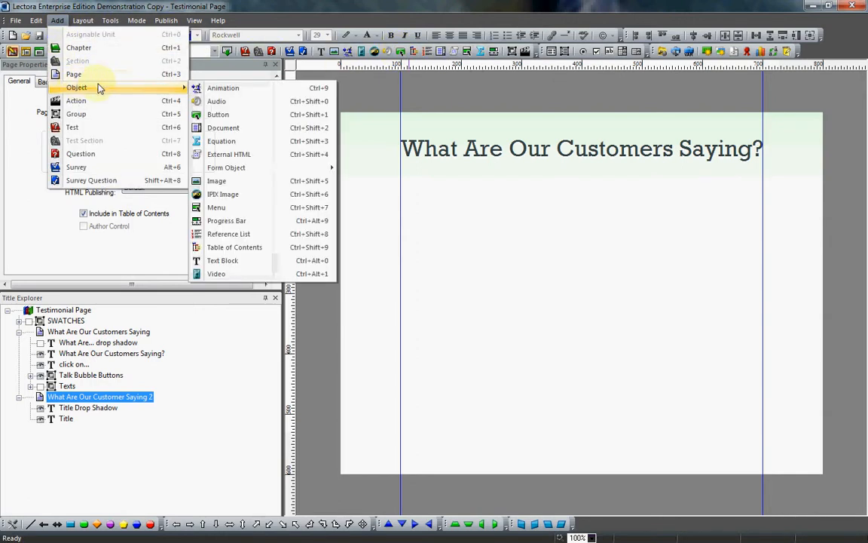
pyautogui.click(218, 114)
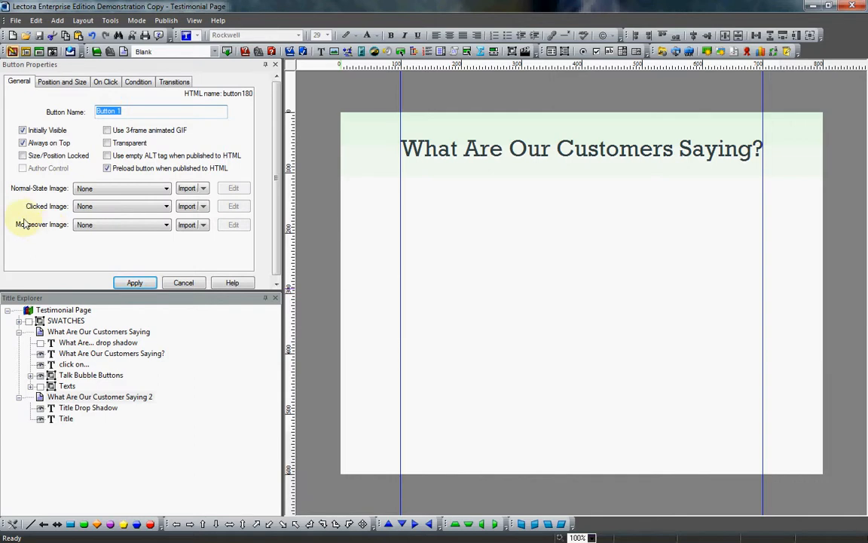
pyautogui.moveTo(33, 212)
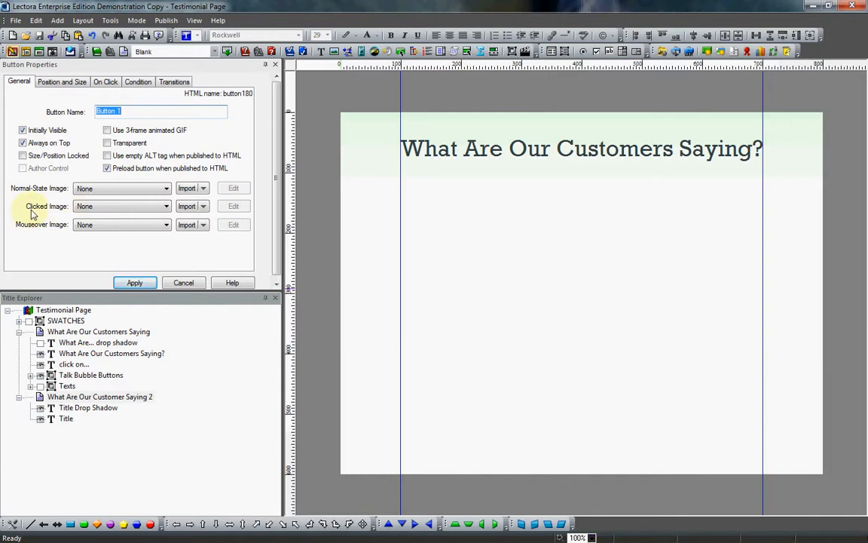
pyautogui.moveTo(54, 209)
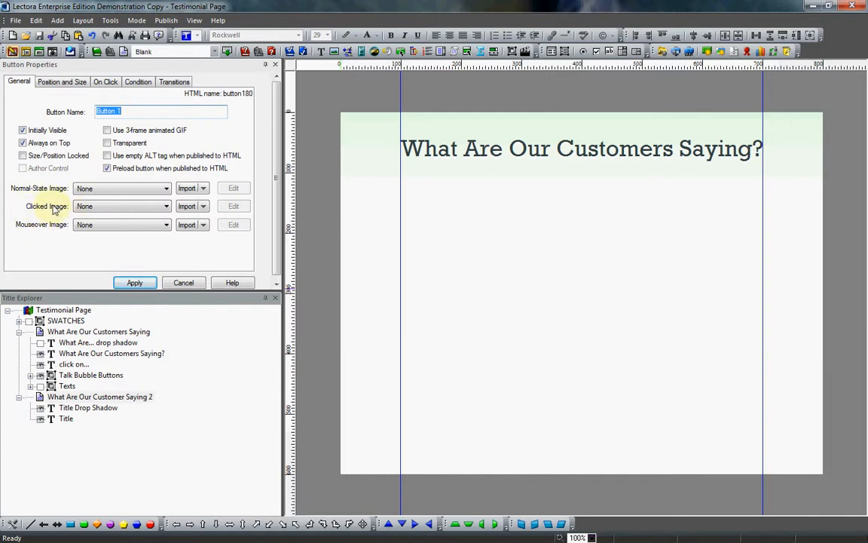
pyautogui.moveTo(69, 211)
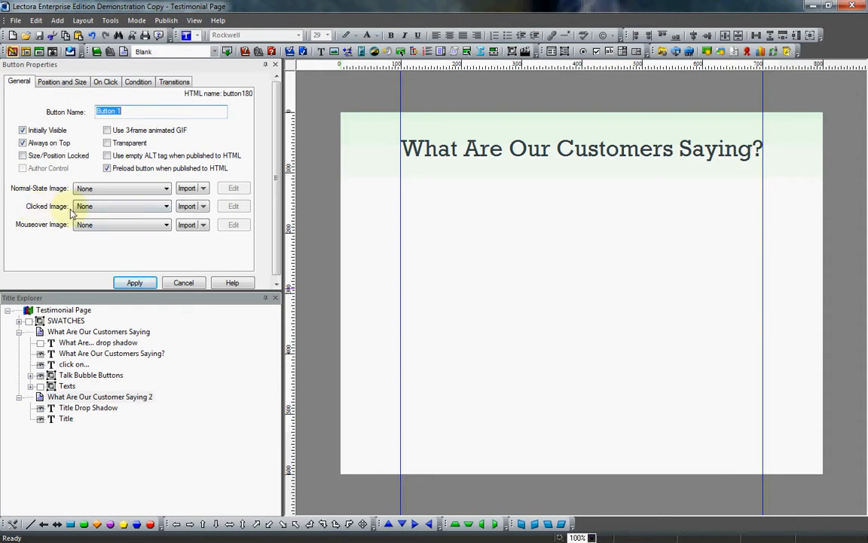
pyautogui.moveTo(38, 230)
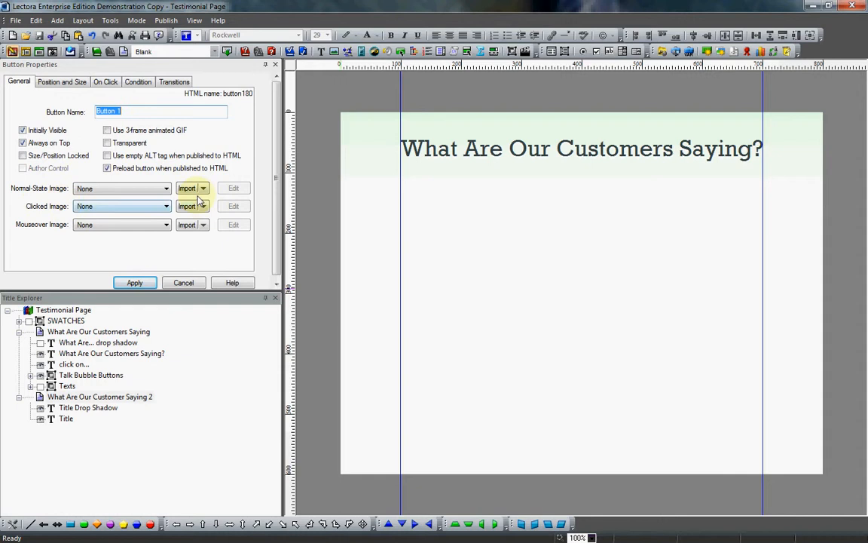
# Step: Import TalkBubble.png from file as the button's Normal-State image
pyautogui.click(192, 188)
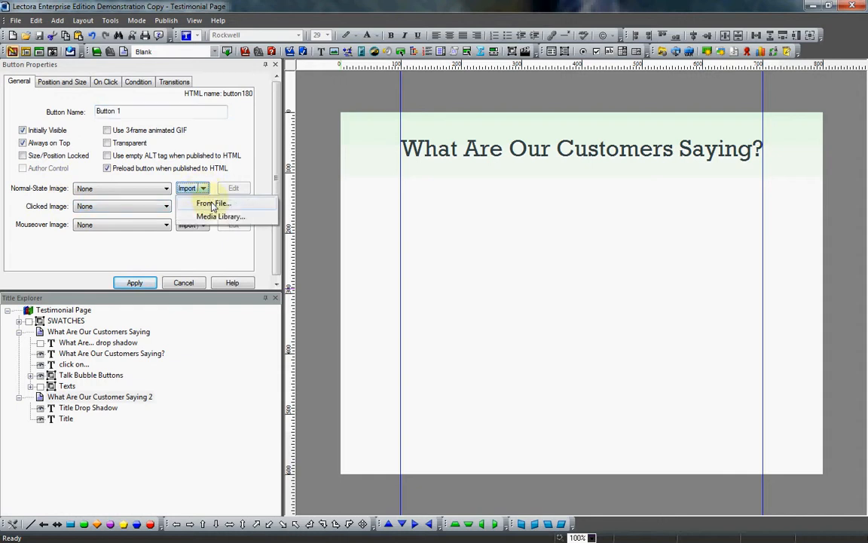
pyautogui.click(213, 204)
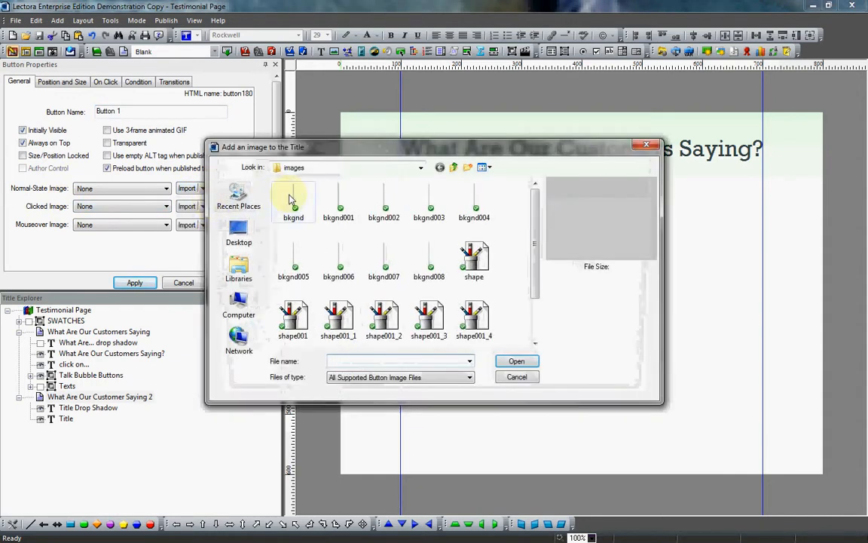
pyautogui.scroll(-3)
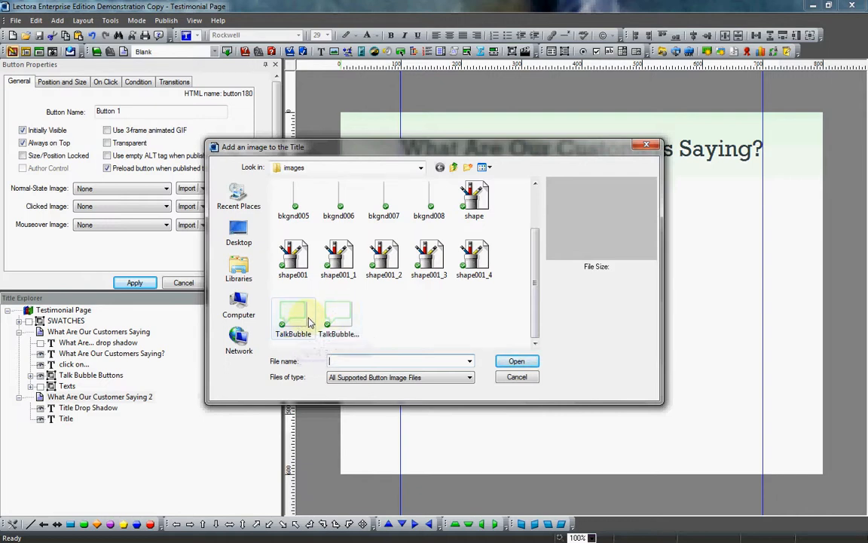
pyautogui.click(293, 317)
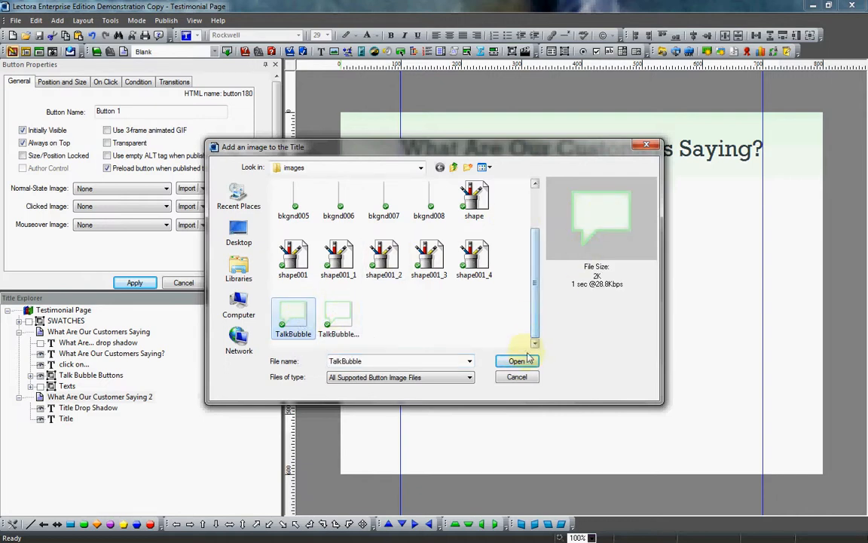
pyautogui.click(517, 361)
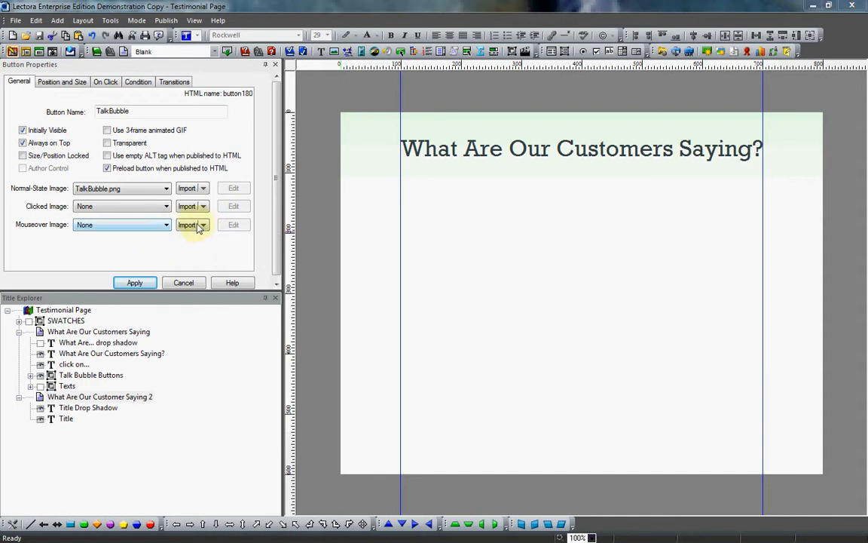
# Step: Add TalkBubble_over.png as mouseover image, apply, turn off Always on Top, use empty ALT tag
pyautogui.click(187, 225)
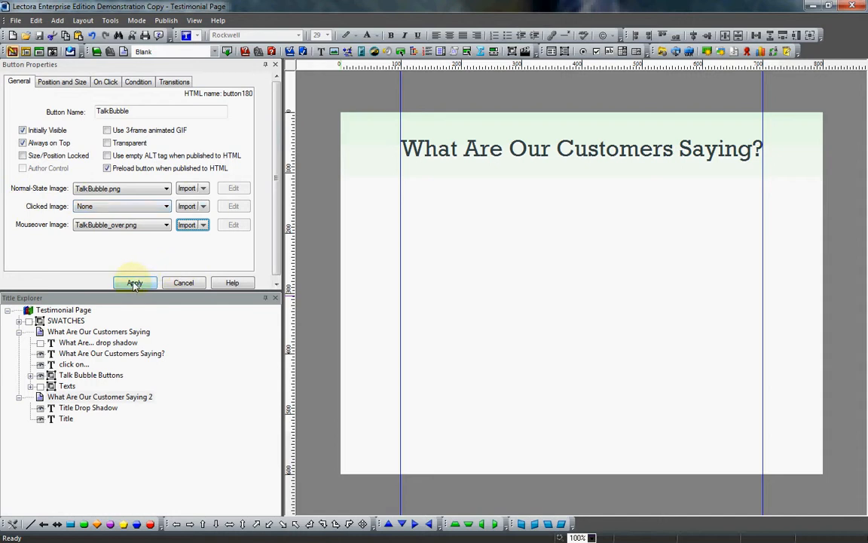
pyautogui.click(134, 282)
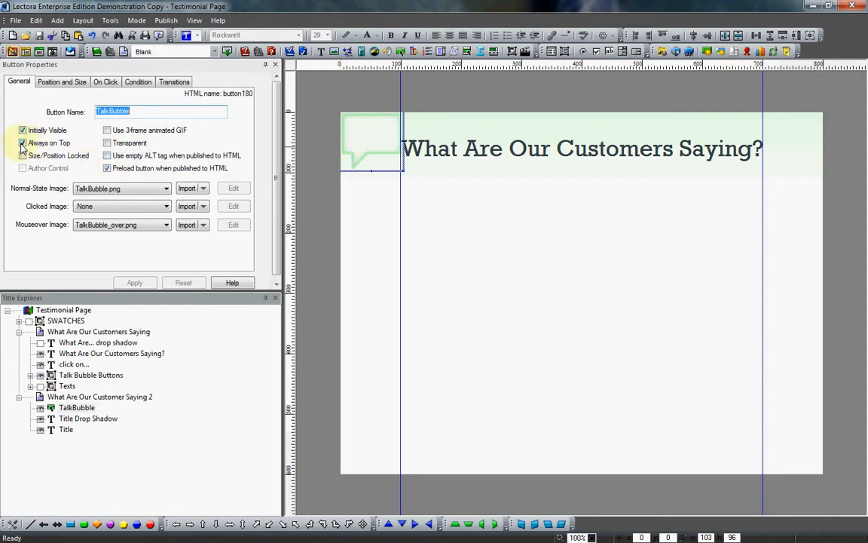
pyautogui.click(23, 143)
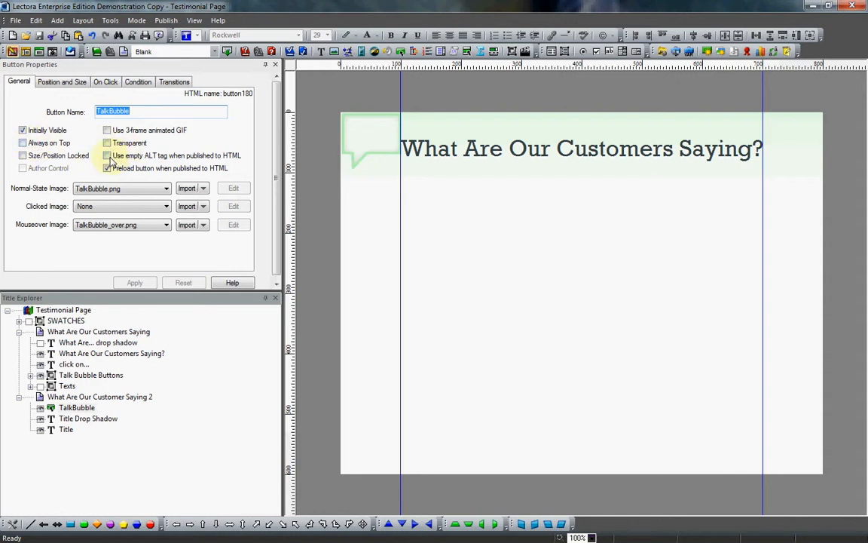
pyautogui.click(106, 168)
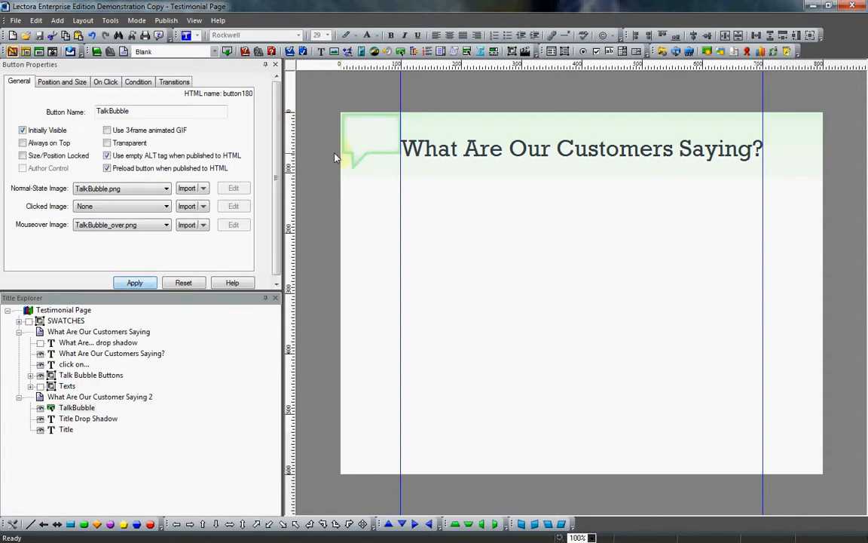
pyautogui.moveTo(351, 135)
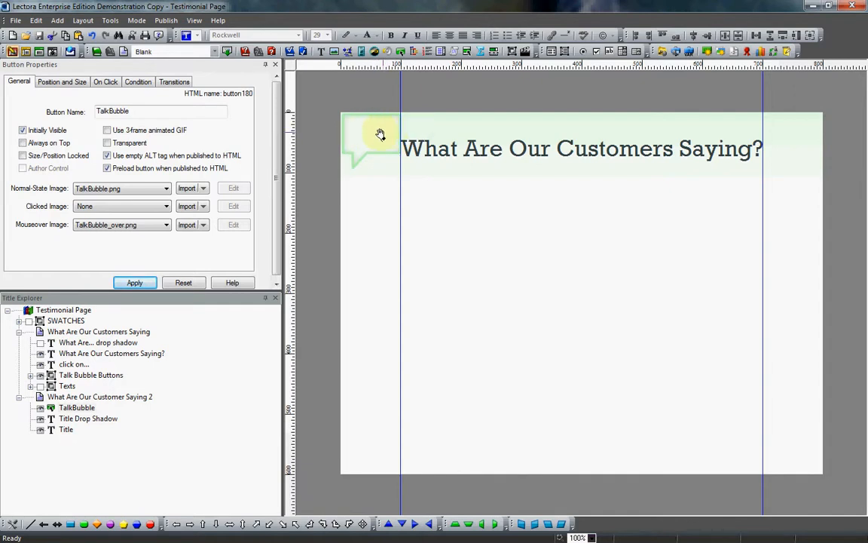
pyautogui.moveTo(367, 144)
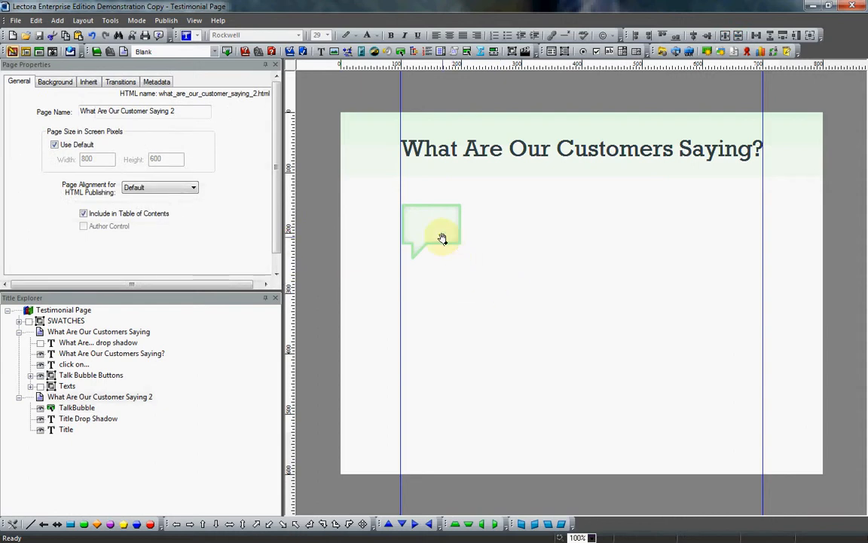
# Step: Place four TalkBubble copies beneath the title on the What Are Our Customer Saying 2 page
pyautogui.click(431, 232)
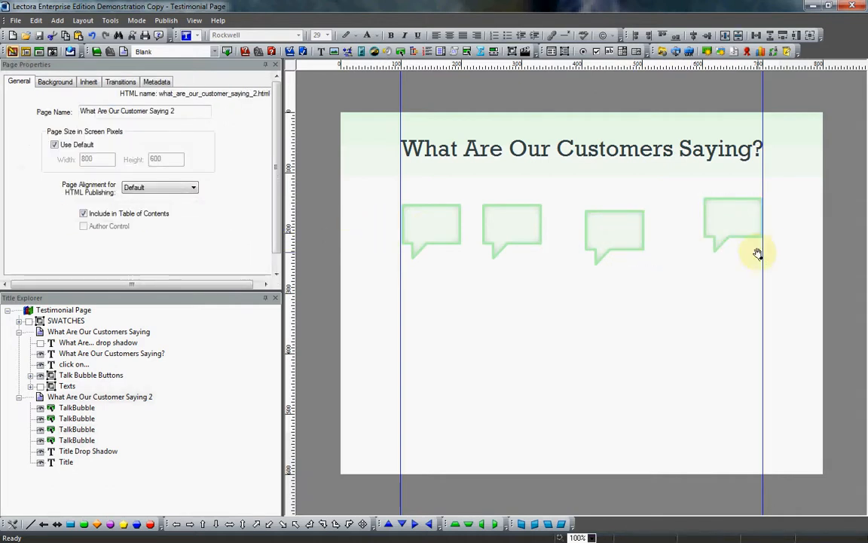
pyautogui.click(596, 237)
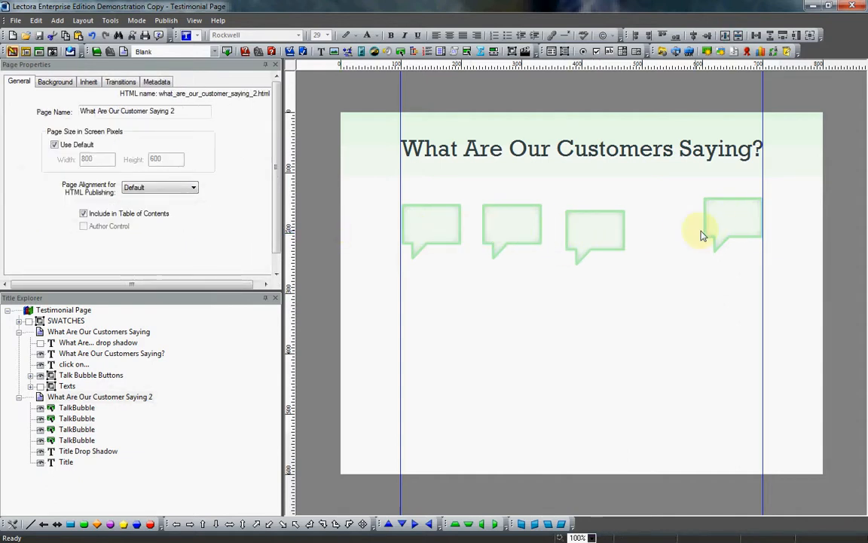
pyautogui.moveTo(640, 233)
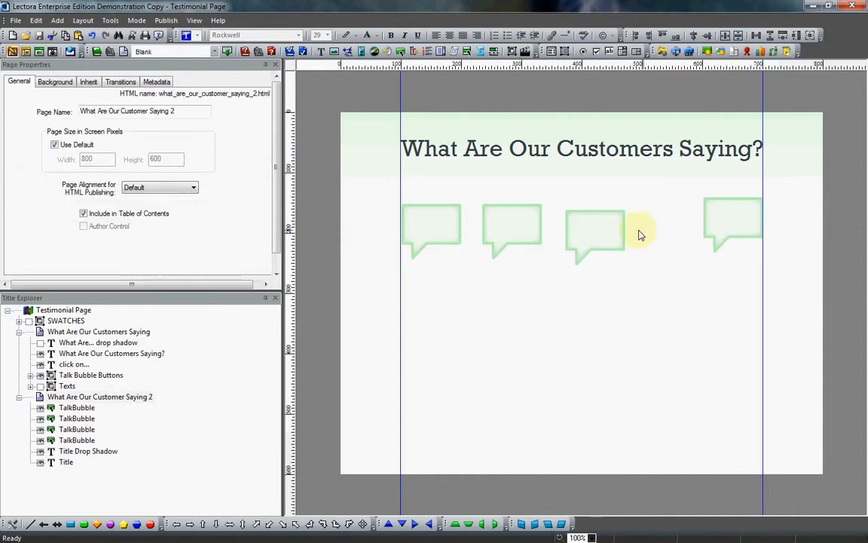
pyautogui.moveTo(670, 221)
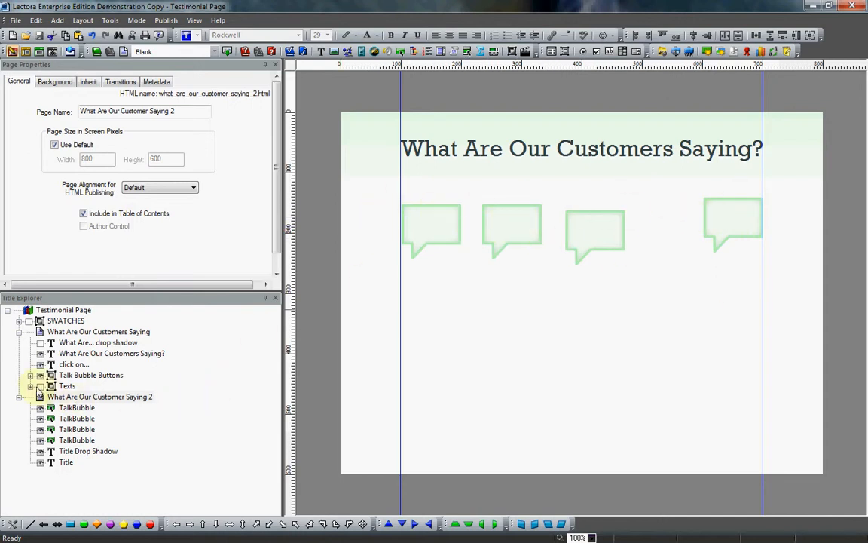
pyautogui.click(99, 332)
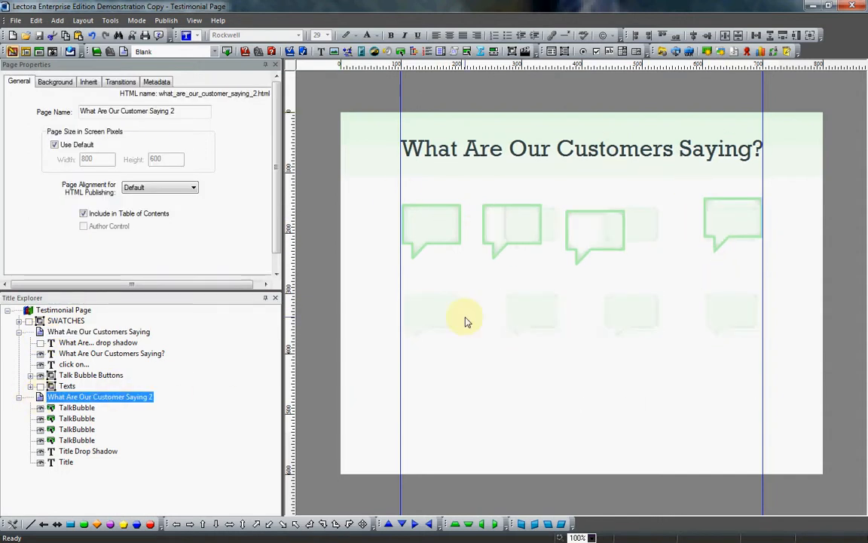
# Step: Select all four TalkBubble buttons and apply Align Top to level them
pyautogui.click(733, 225)
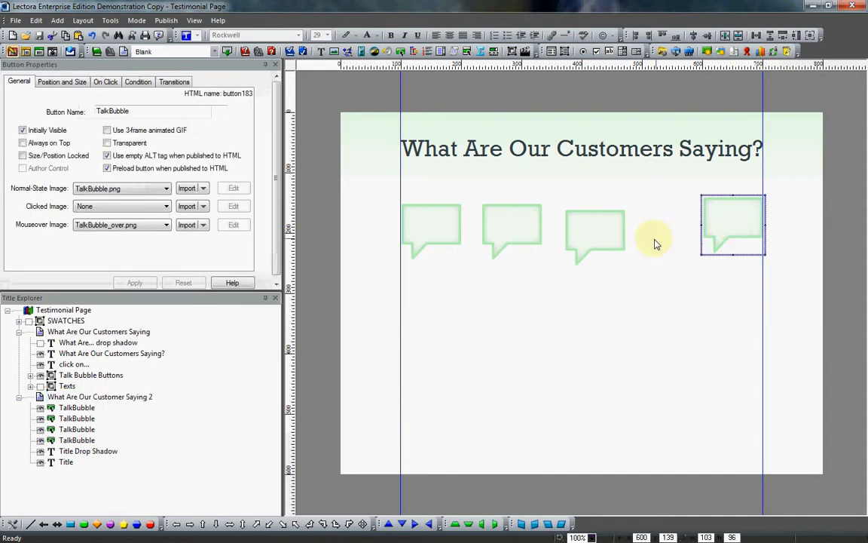
pyautogui.click(595, 236)
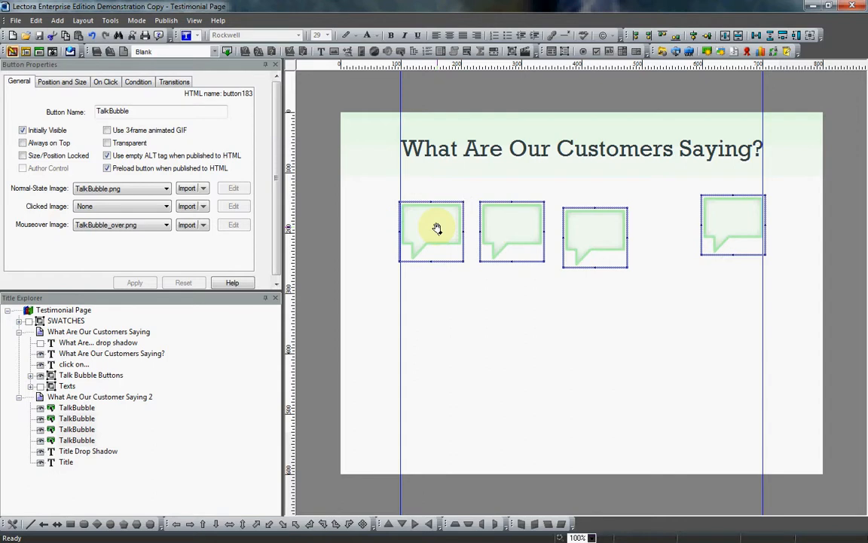
pyautogui.click(362, 188)
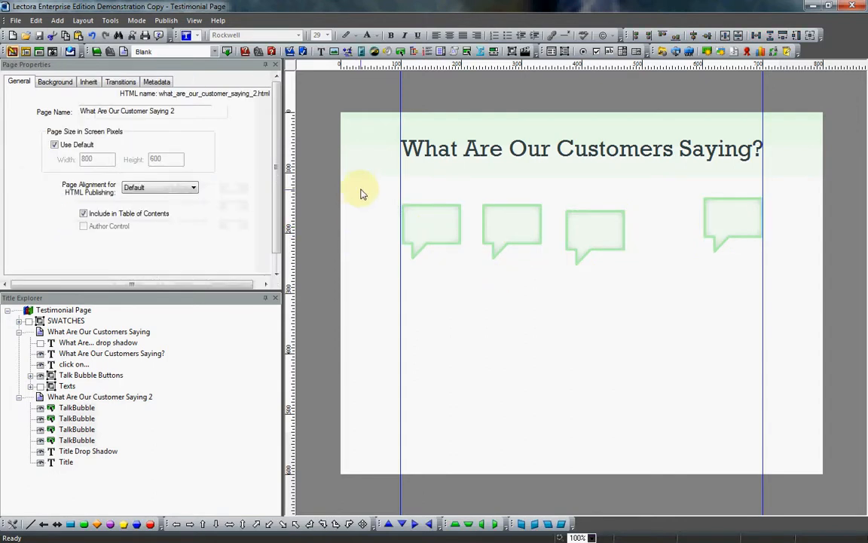
pyautogui.click(431, 231)
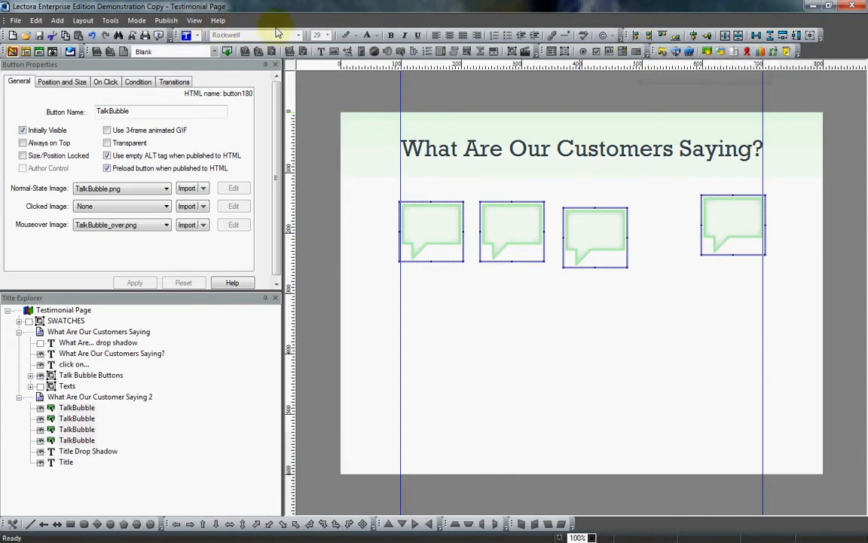
pyautogui.moveTo(707, 35)
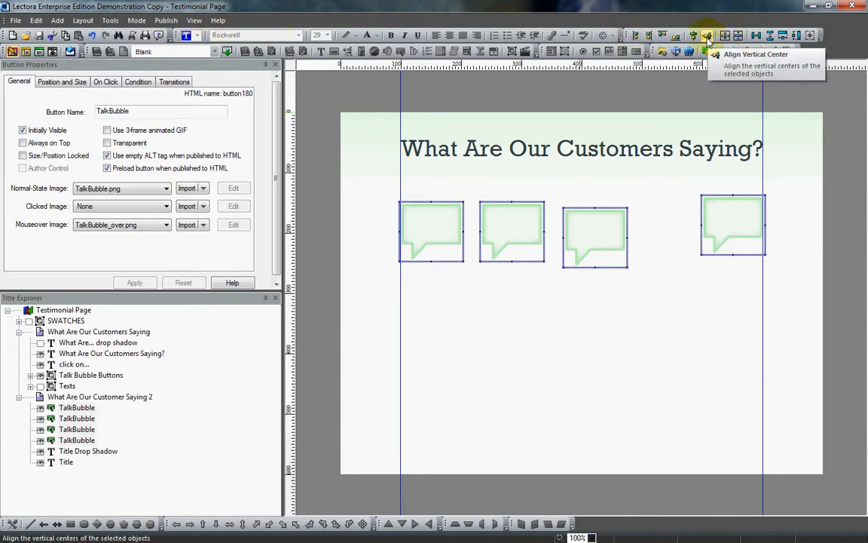
pyautogui.moveTo(661, 36)
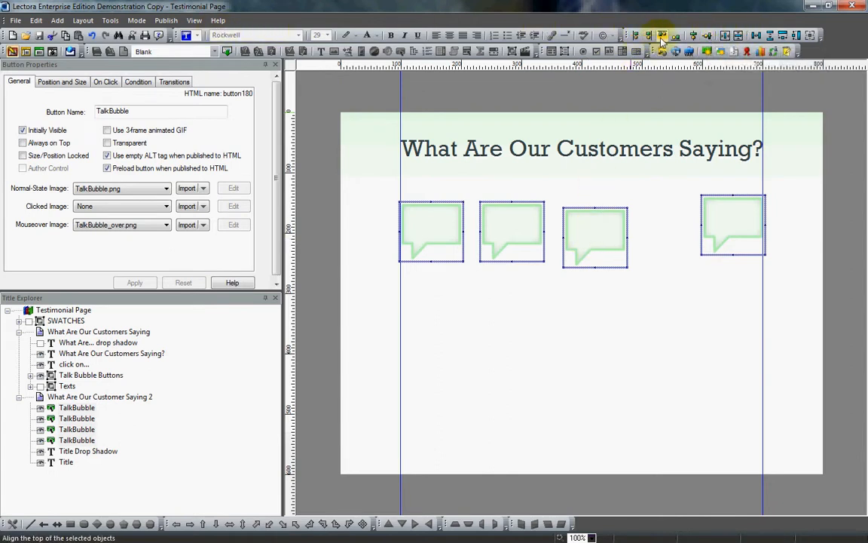
pyautogui.moveTo(662, 35)
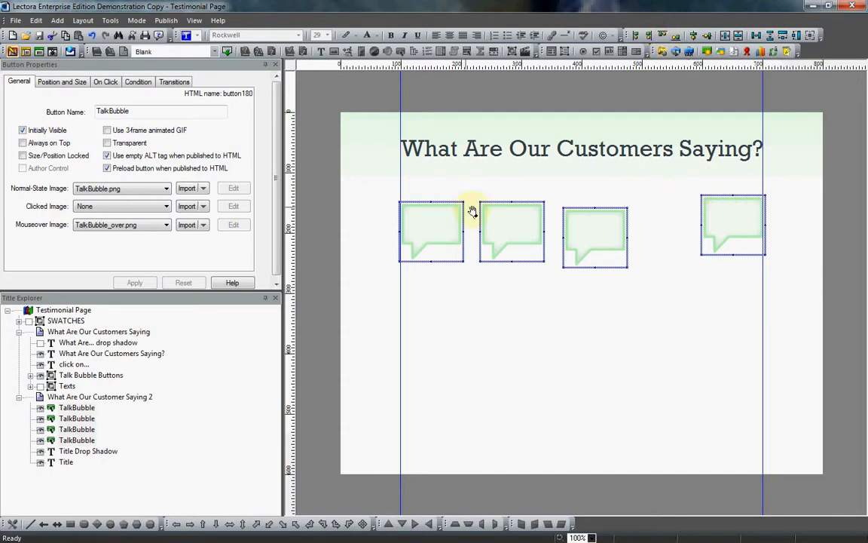
pyautogui.click(662, 36)
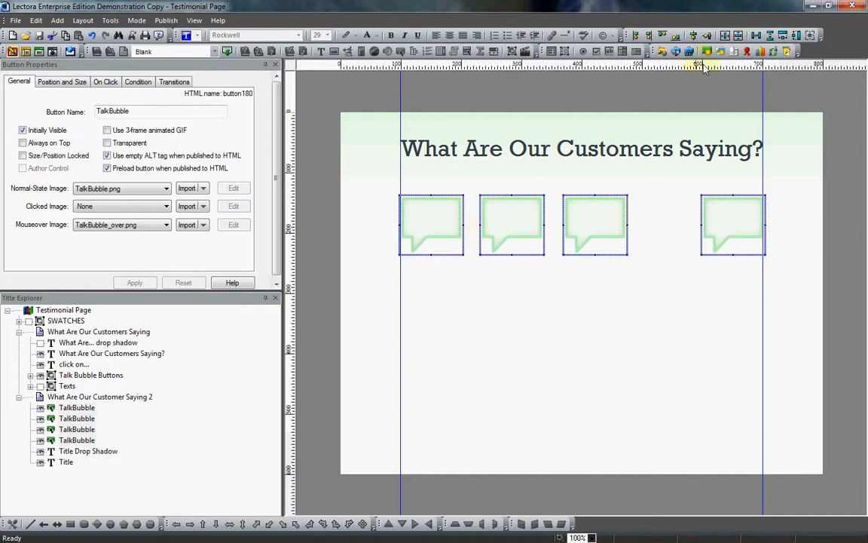
pyautogui.moveTo(756, 35)
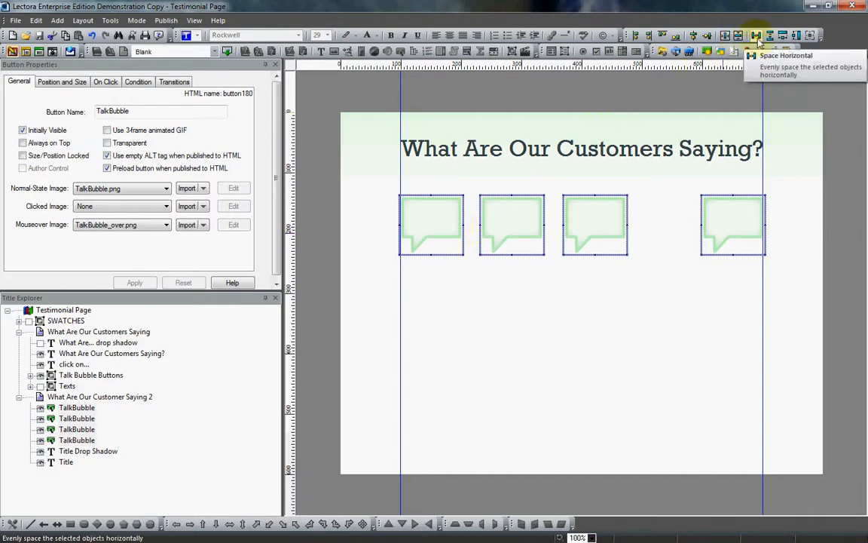
# Step: Apply Space Horizontal to the four bubbles, undoing an accidental move of the last one
pyautogui.click(756, 36)
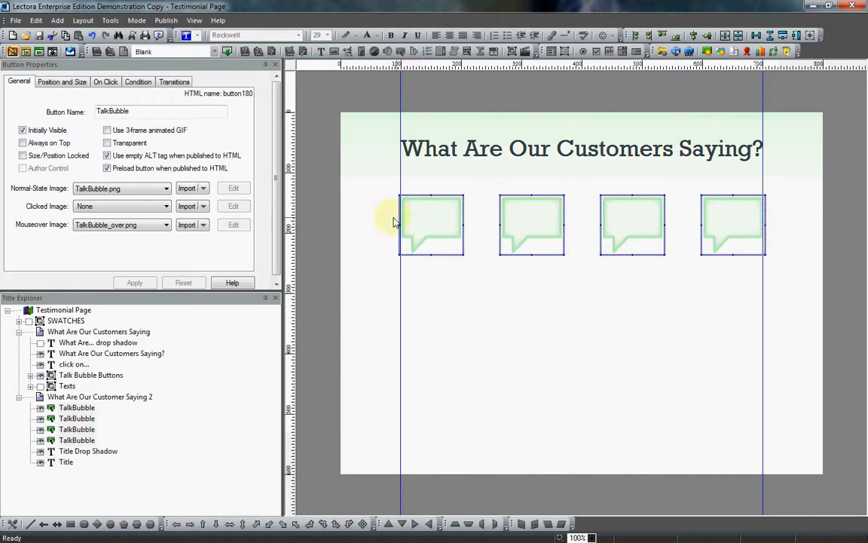
pyautogui.moveTo(729, 226)
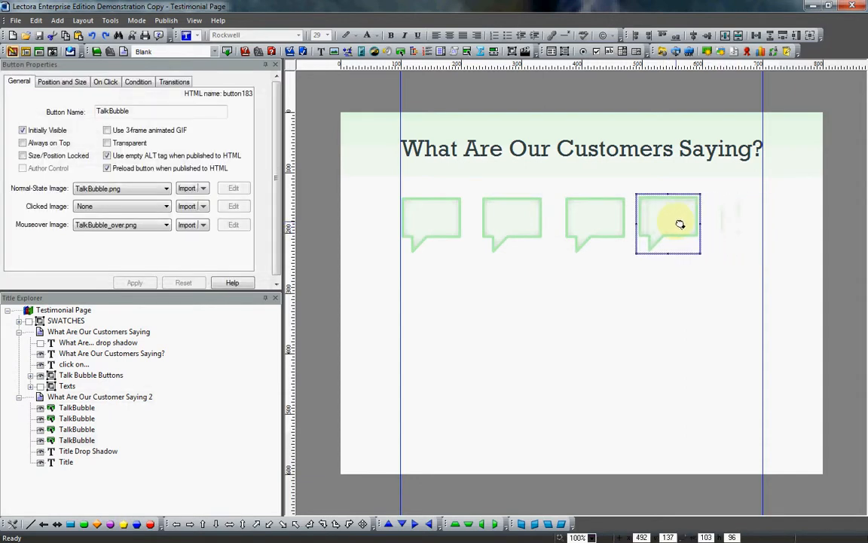
pyautogui.moveTo(668, 224); pyautogui.dragTo(620, 226)
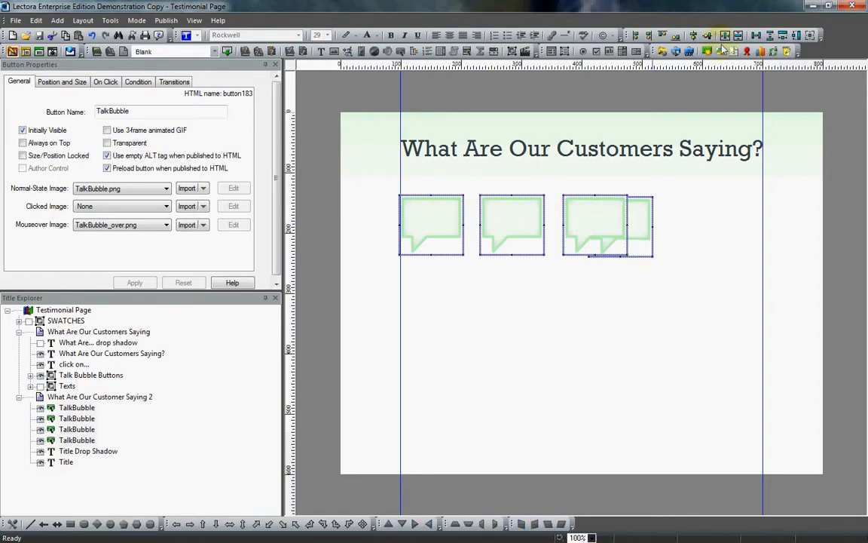
pyautogui.click(755, 36)
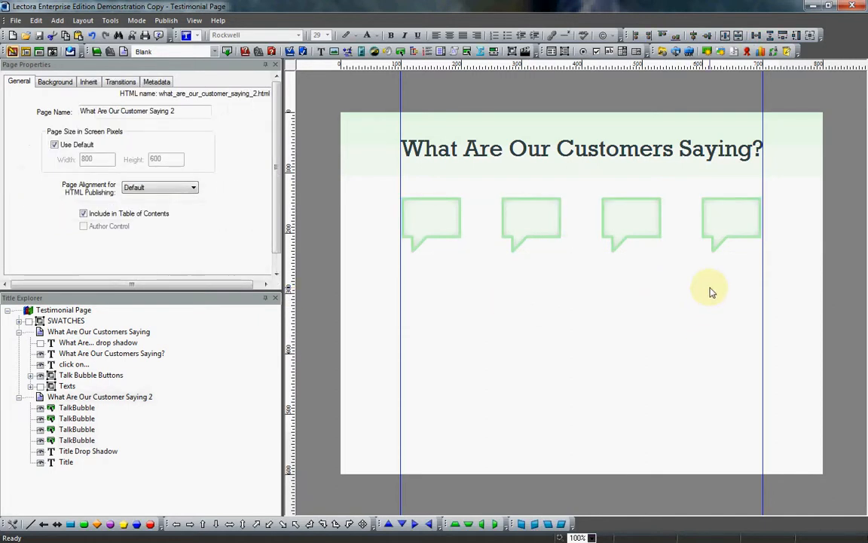
# Step: Select the four TalkBubble buttons and duplicate them for a second row
pyautogui.click(731, 225)
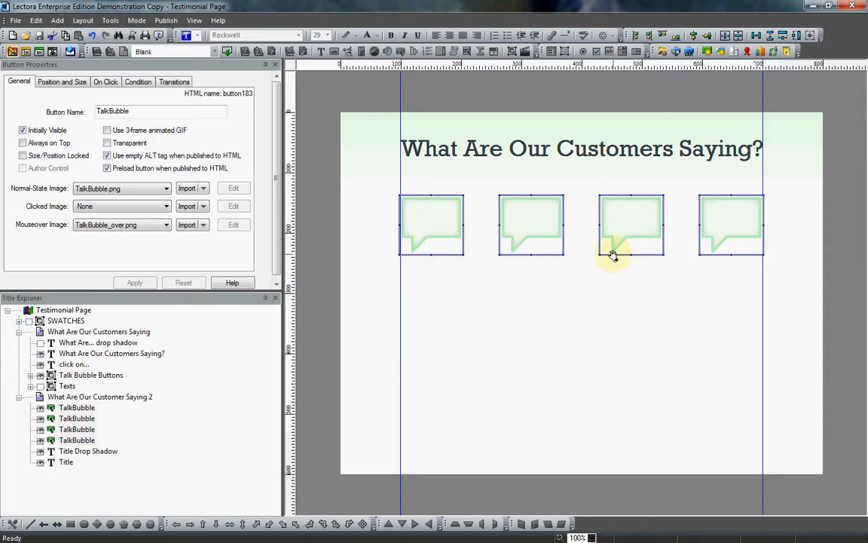
pyautogui.moveTo(626, 227)
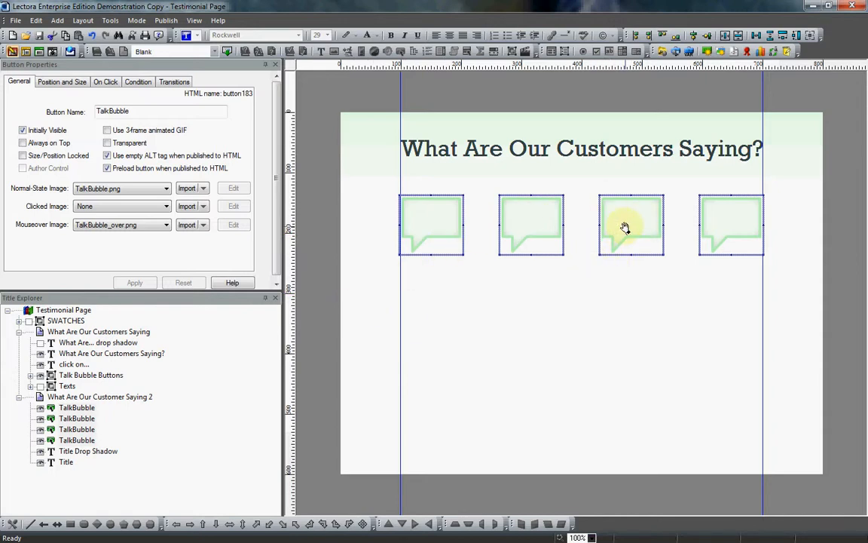
pyautogui.click(431, 225)
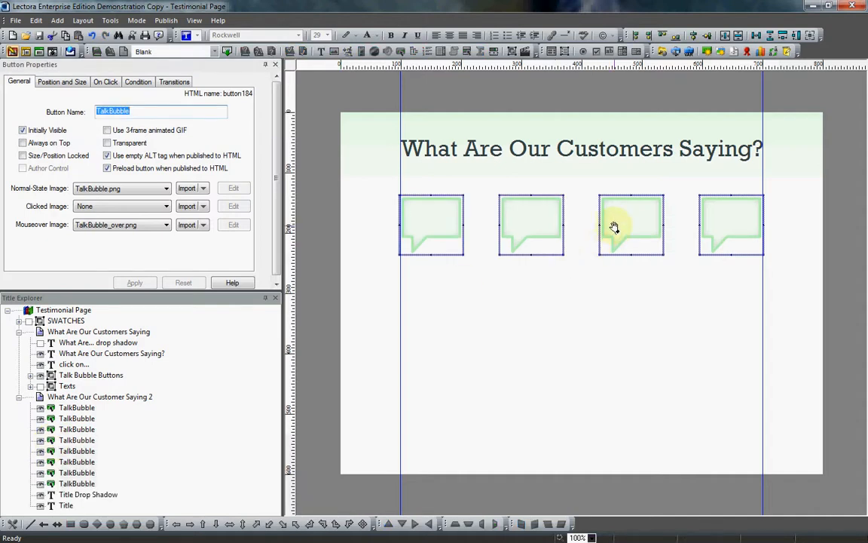
pyautogui.moveTo(607, 222)
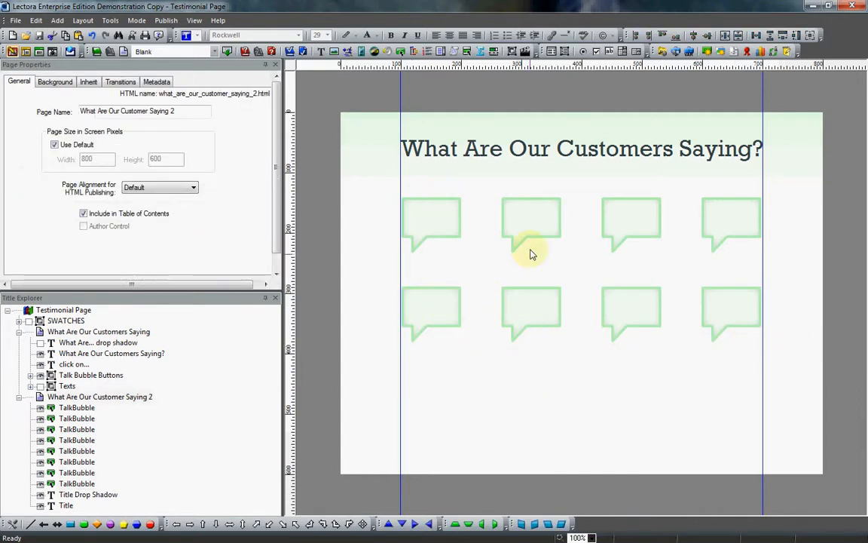
pyautogui.moveTo(283, 159)
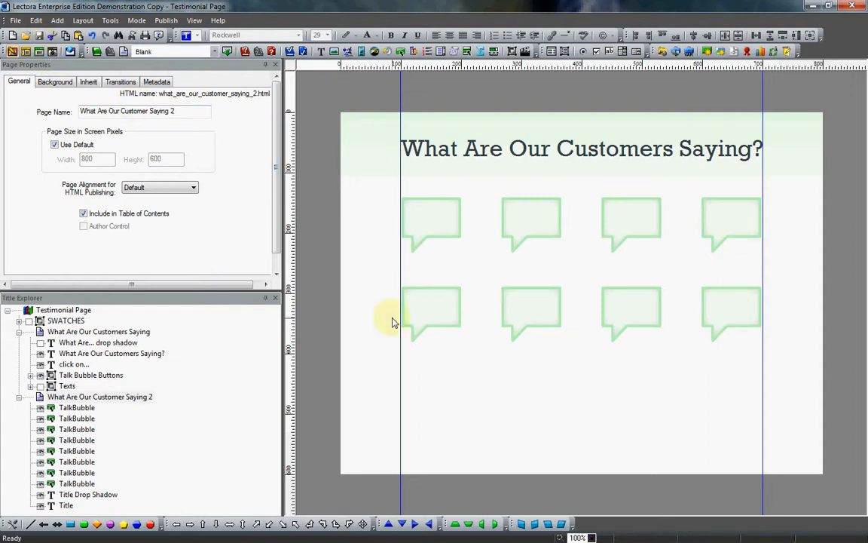
pyautogui.moveTo(341, 188)
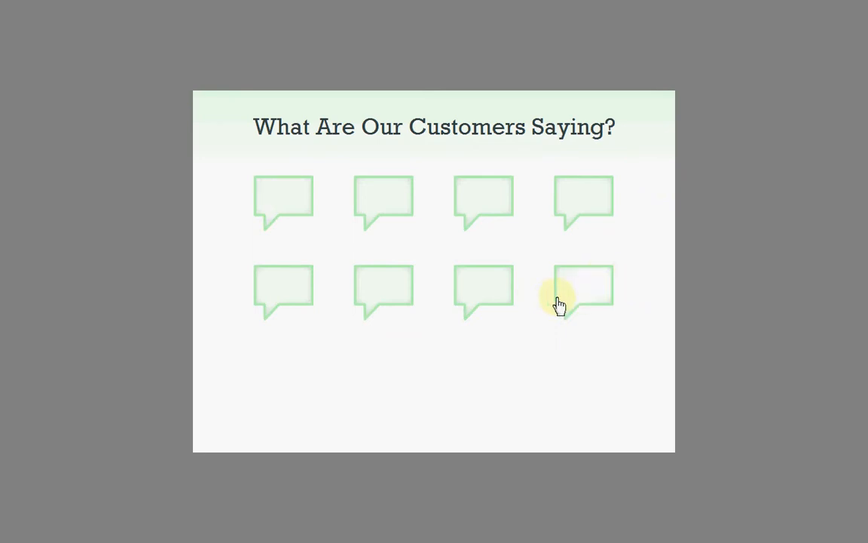
pyautogui.moveTo(575, 211)
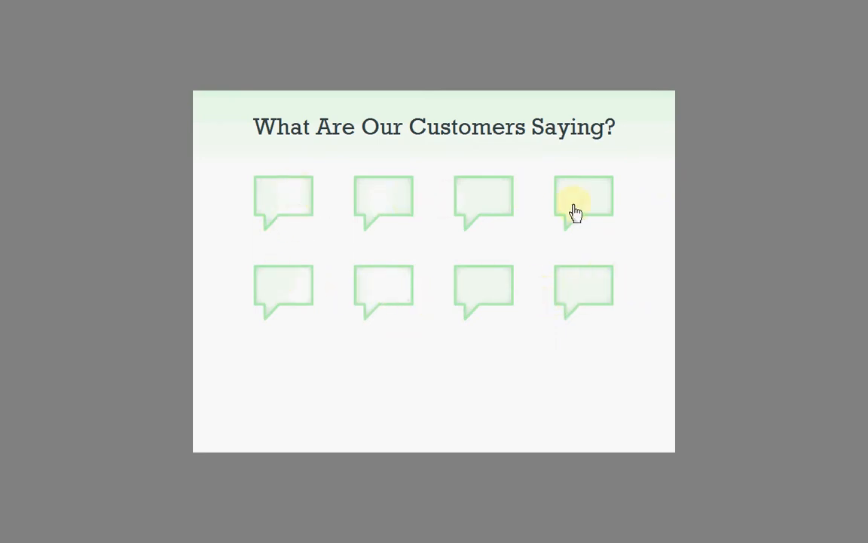
pyautogui.moveTo(312, 293)
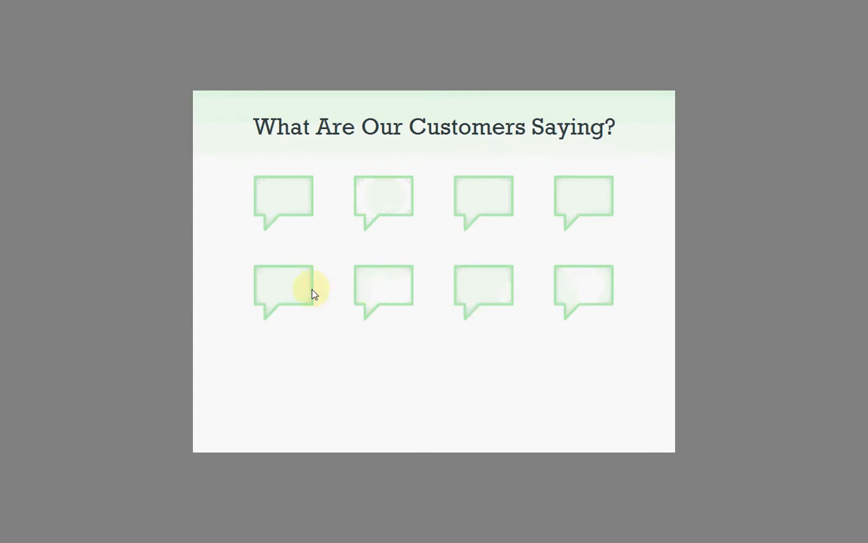
pyautogui.moveTo(638, 342)
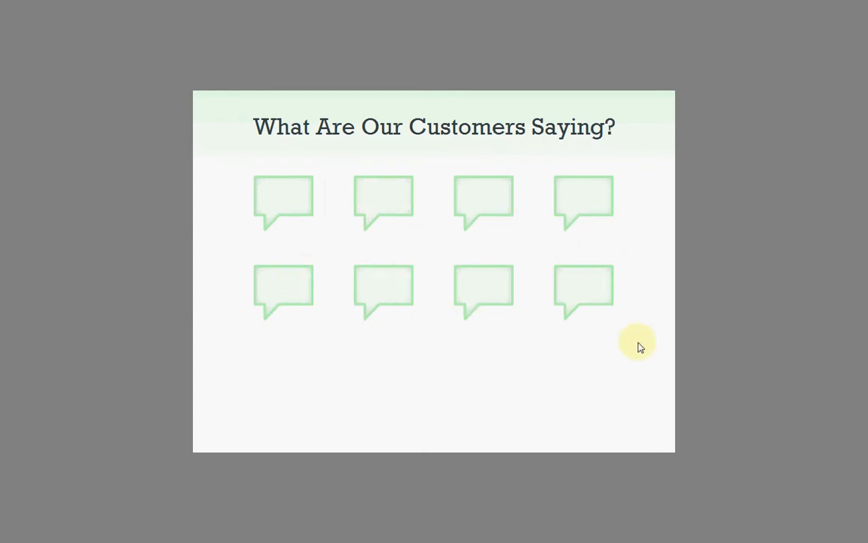
pyautogui.moveTo(641, 337)
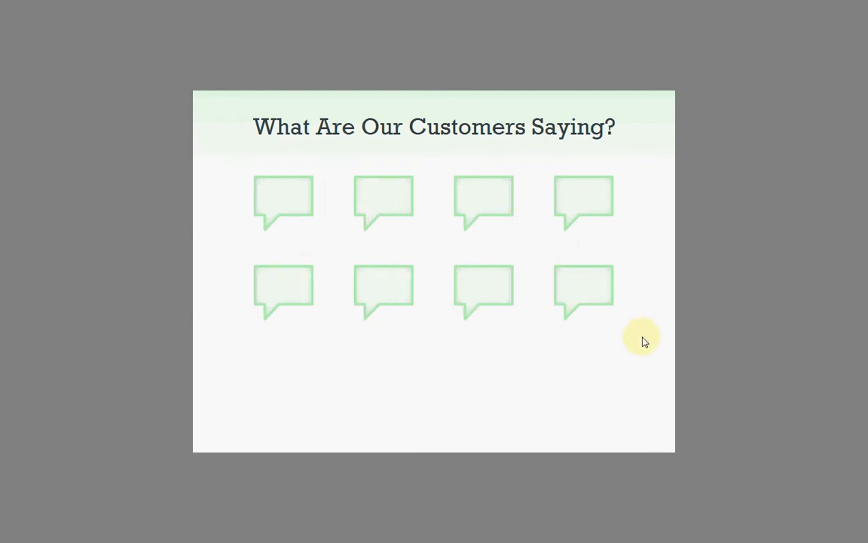